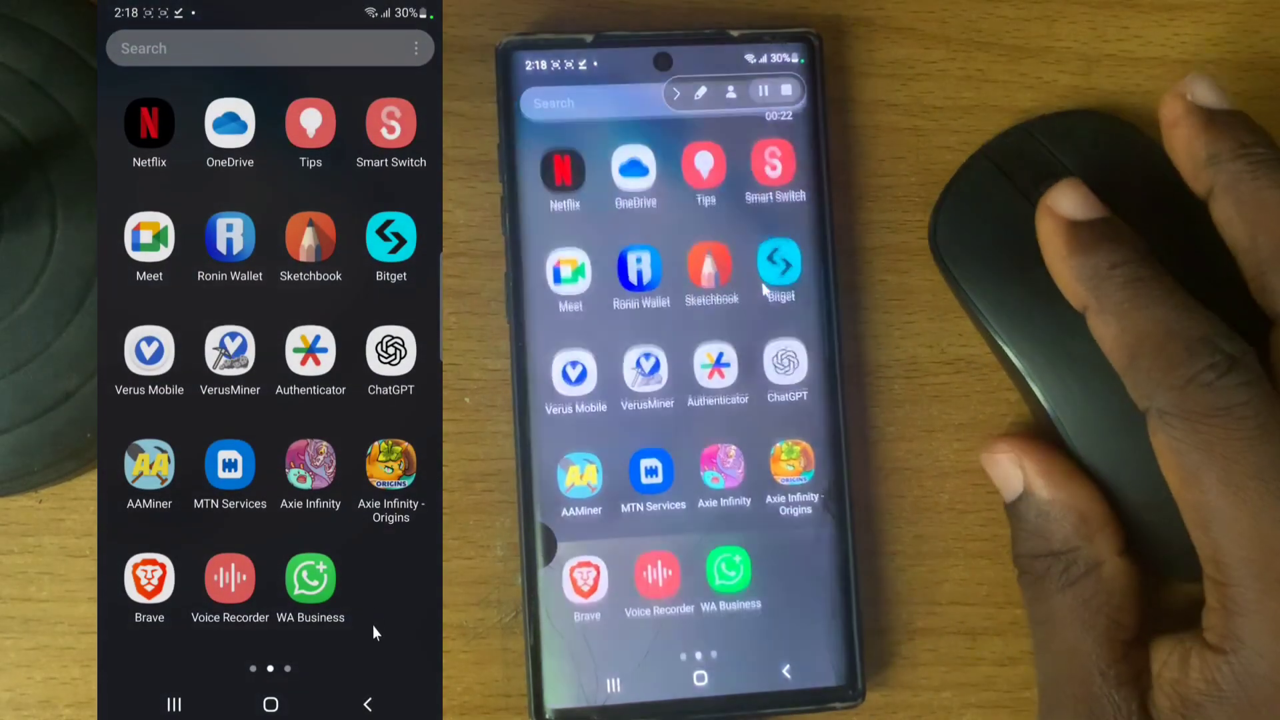
# Step: Launch WhatsApp Business and go to the business tools list
pyautogui.click(309, 572)
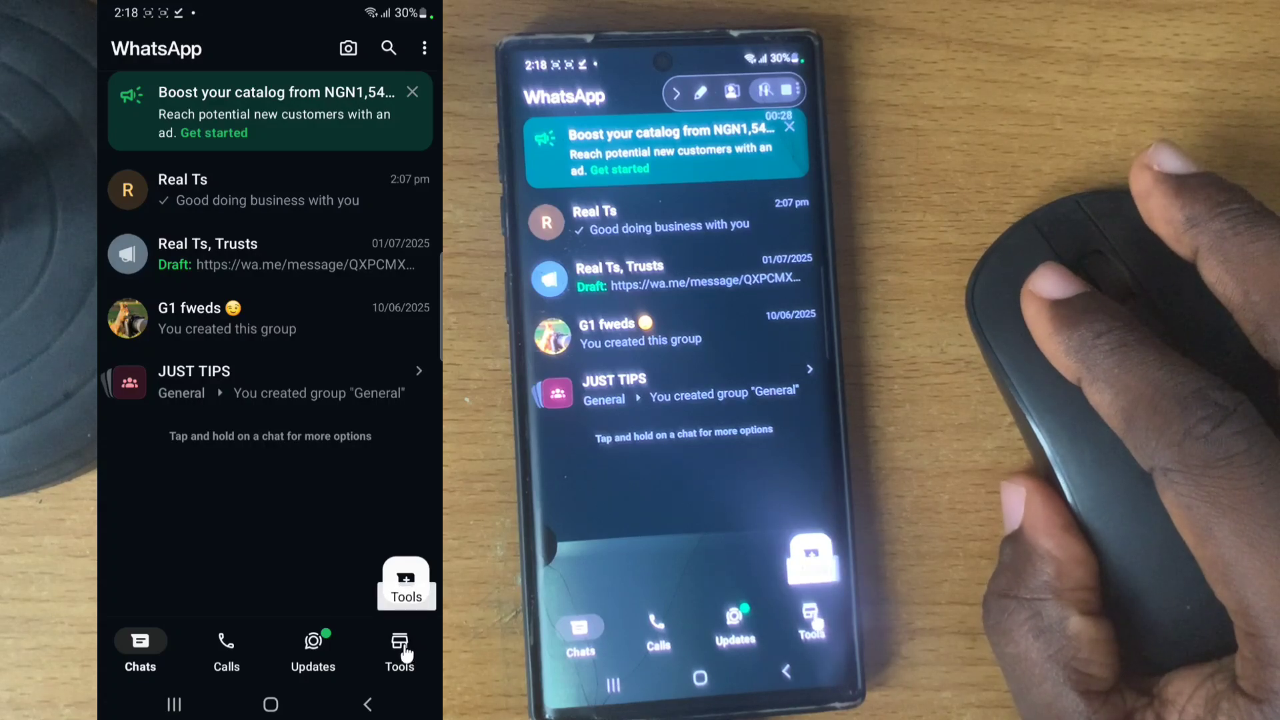
pyautogui.click(398, 650)
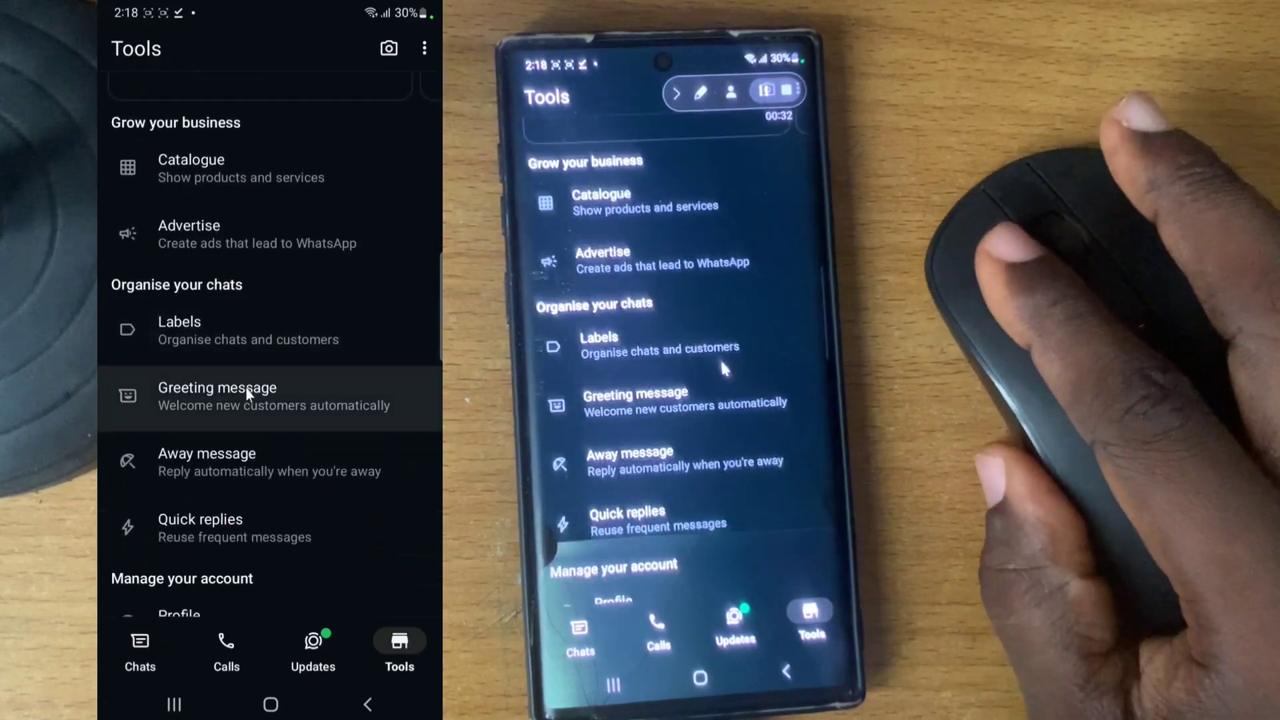
# Step: Enter Greeting message settings, toggling Send greeting message off and back on
pyautogui.click(218, 394)
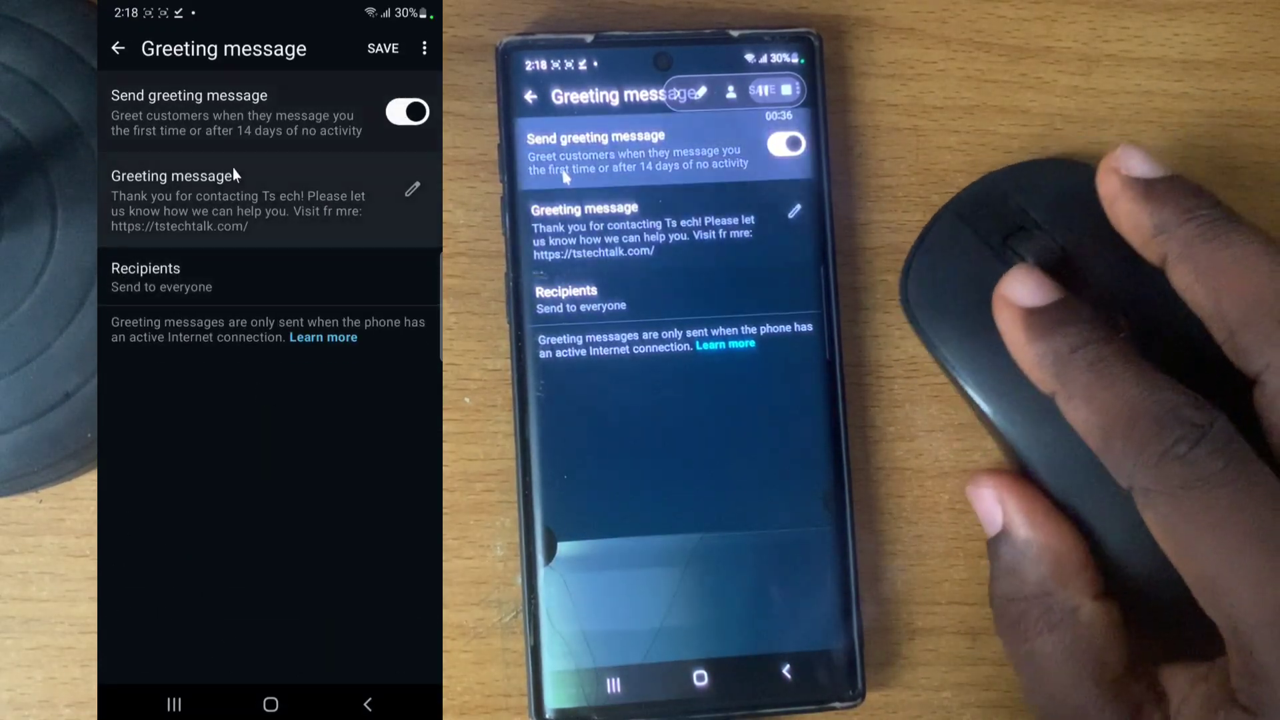
pyautogui.click(406, 112)
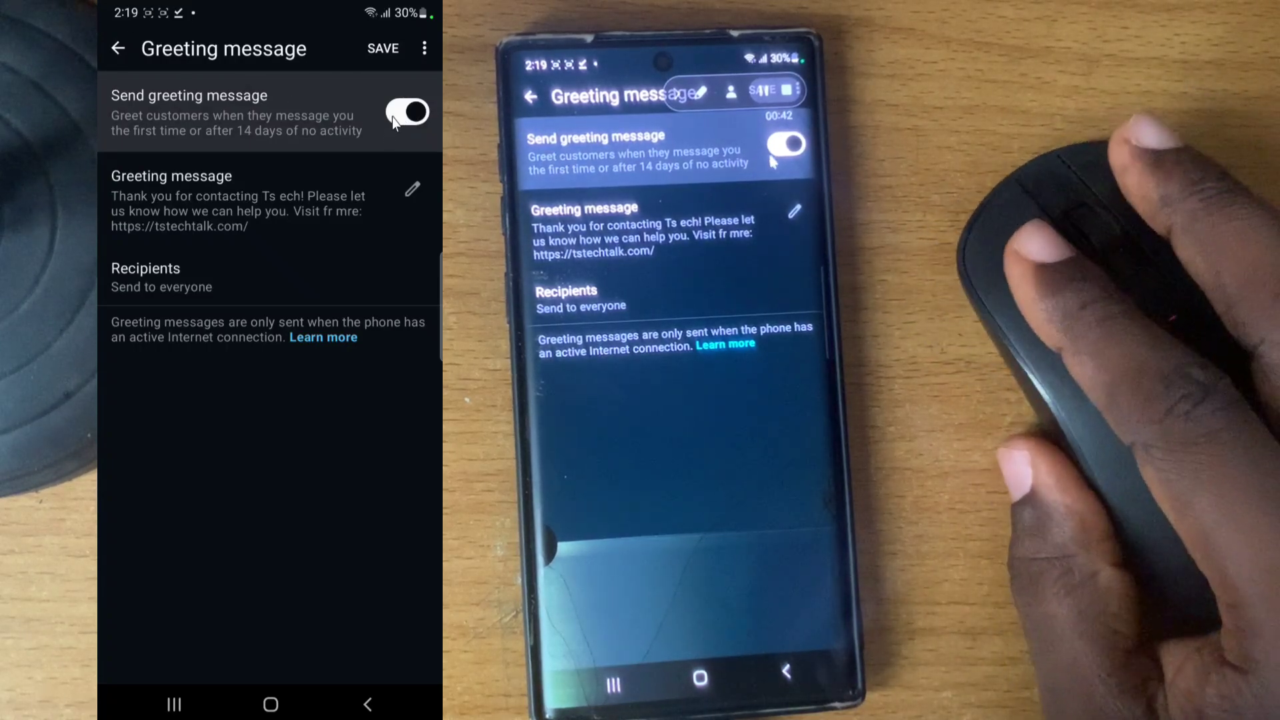
pyautogui.click(407, 112)
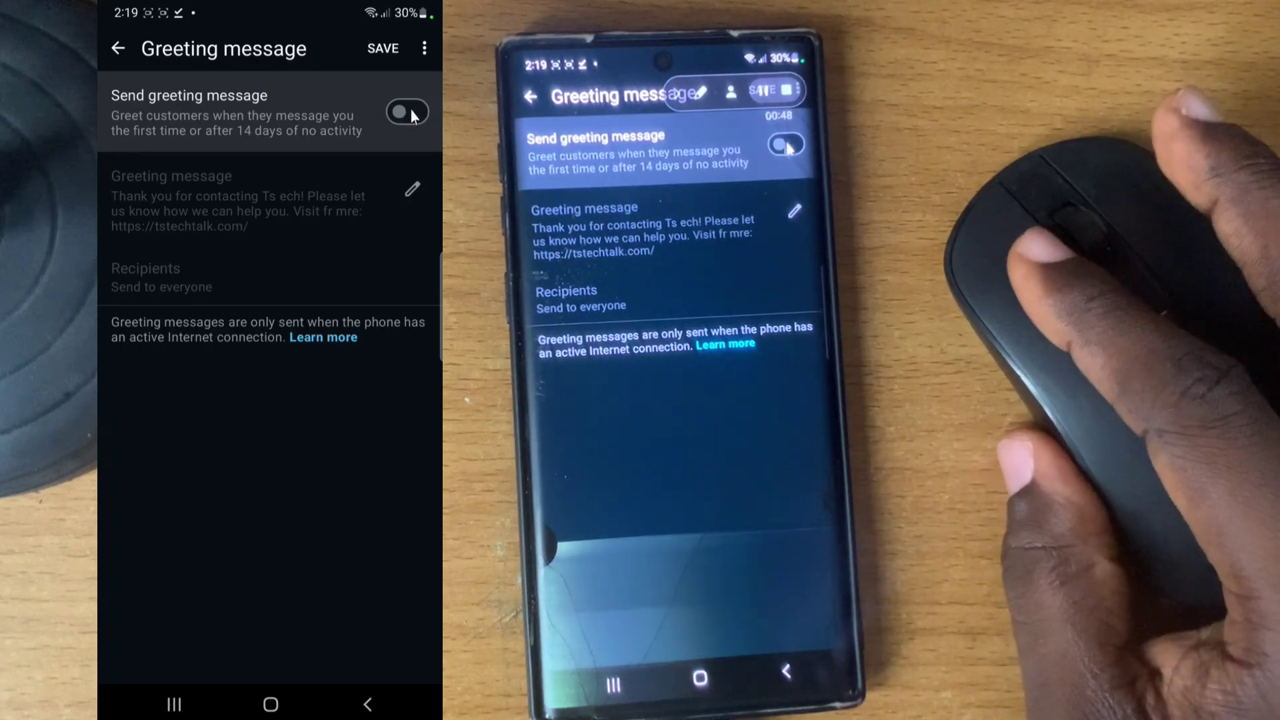
pyautogui.click(407, 112)
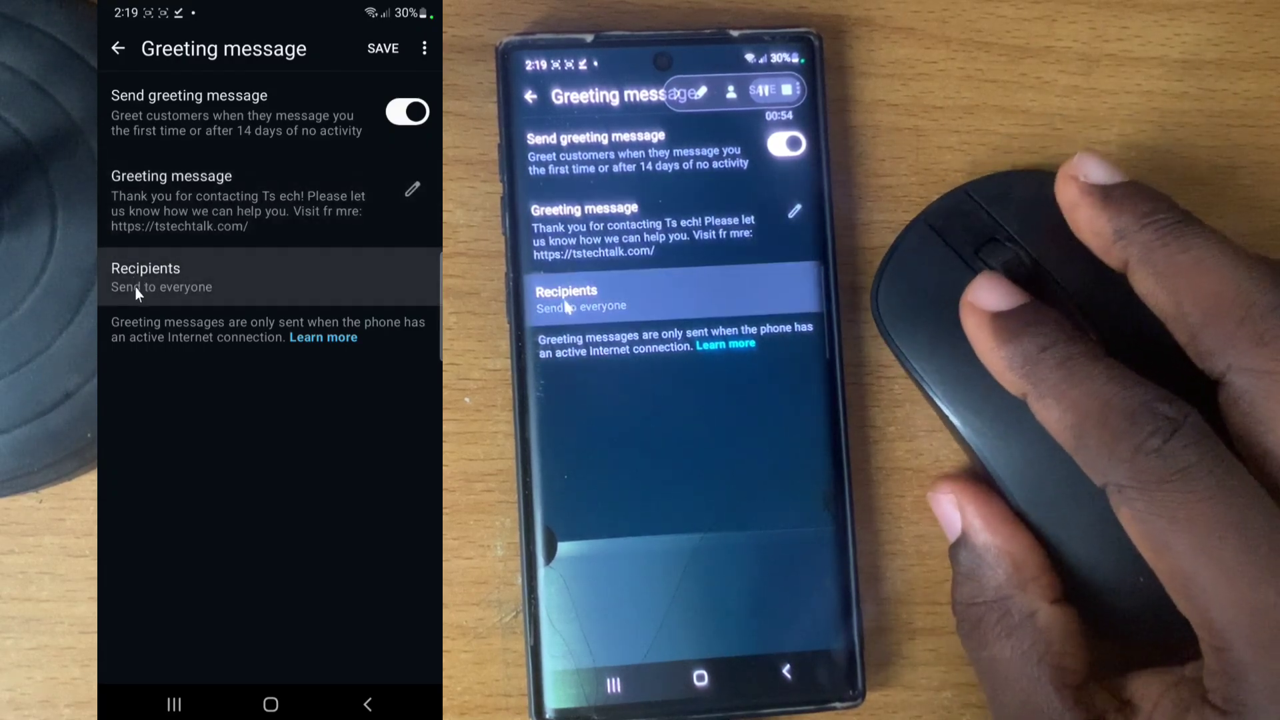
pyautogui.moveTo(194, 300)
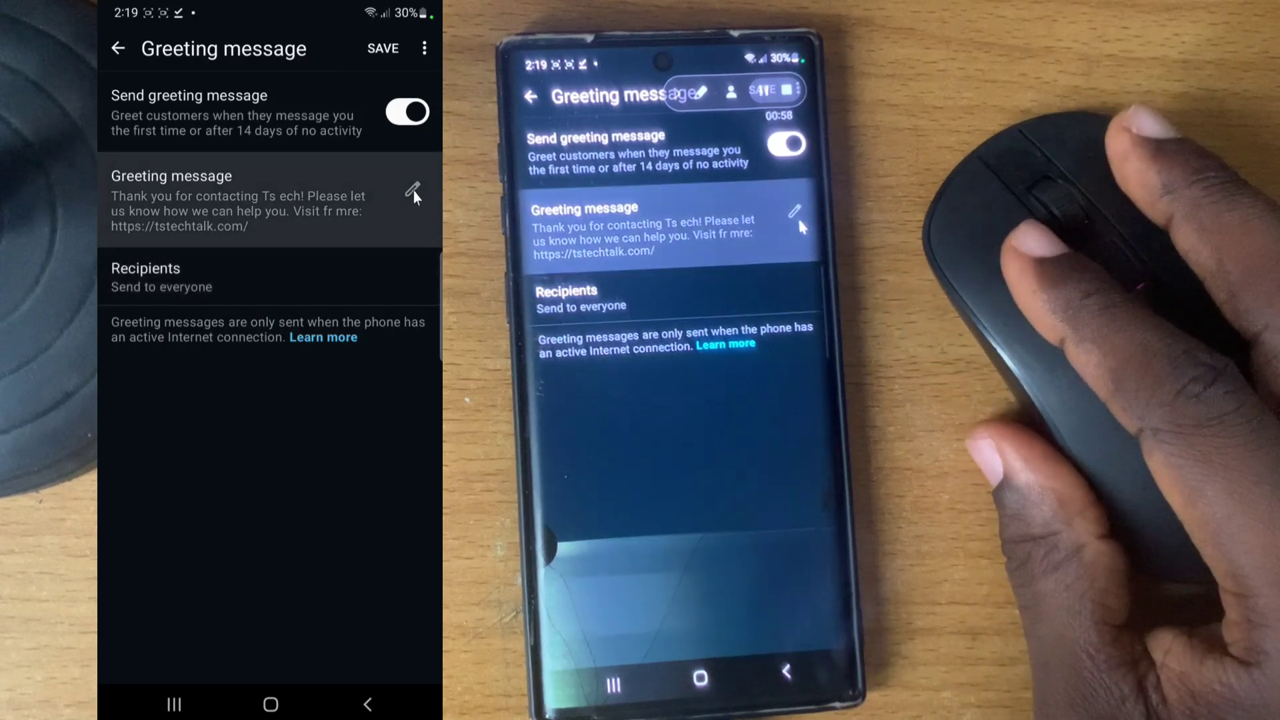
# Step: Edit the greeting text and select the existing welcome message
pyautogui.click(414, 196)
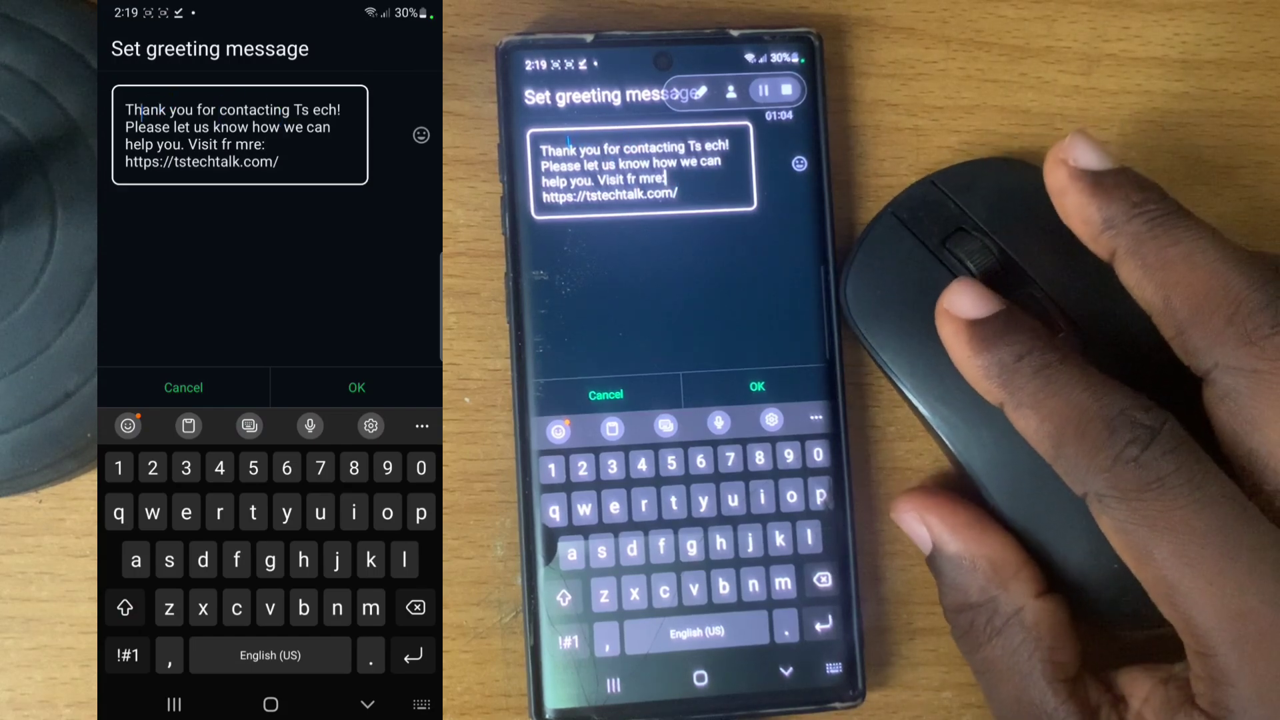
pyautogui.click(125, 607)
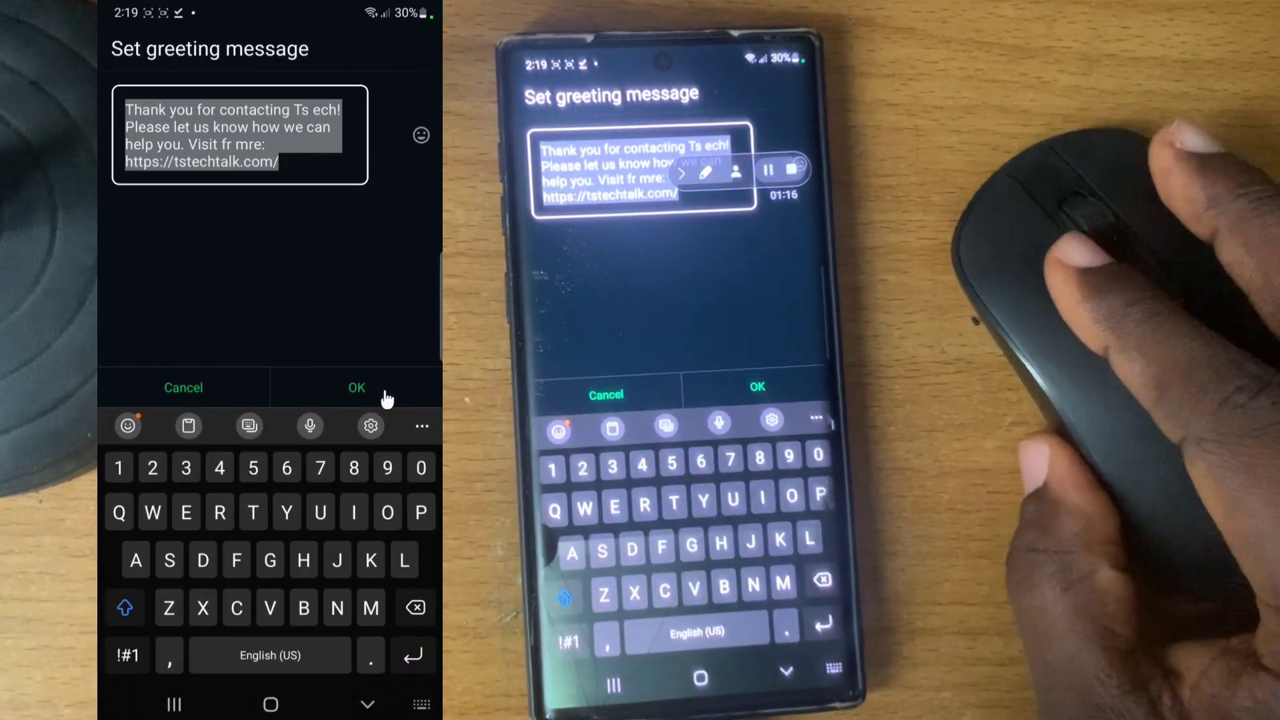
# Step: Confirm the greeting text and bring up the Don't send to contact list
pyautogui.click(356, 386)
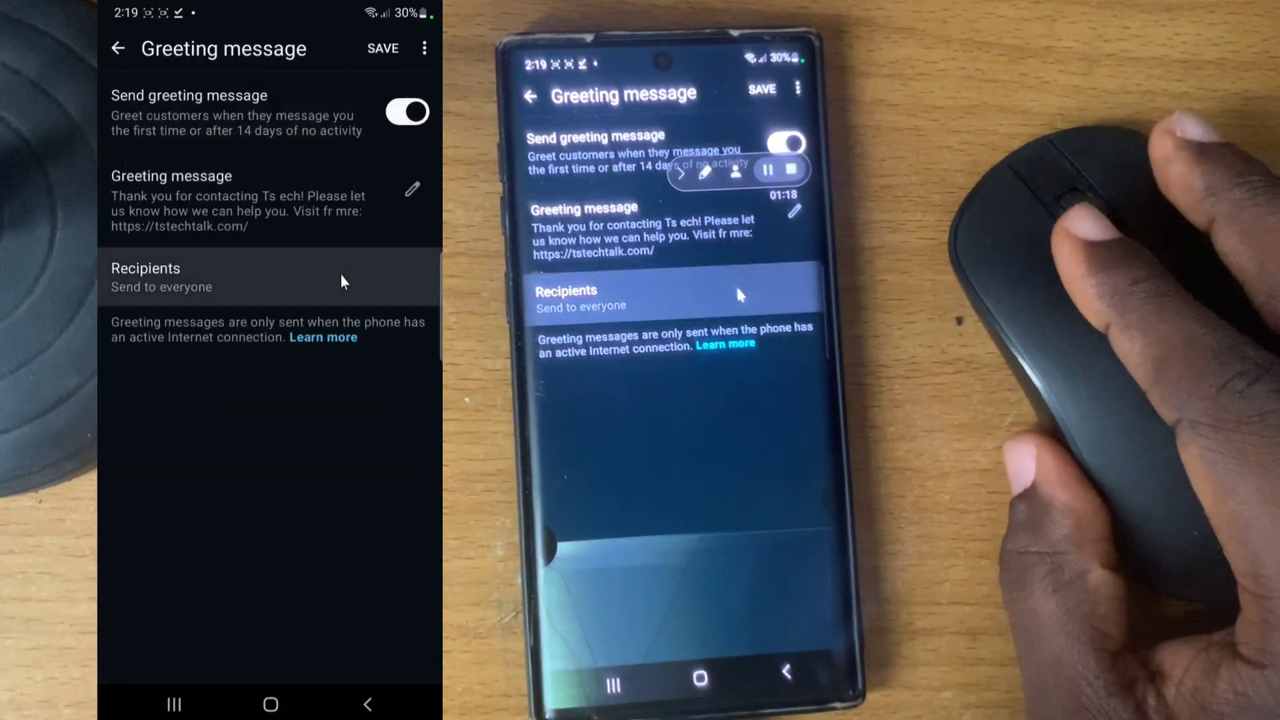
pyautogui.moveTo(216, 288)
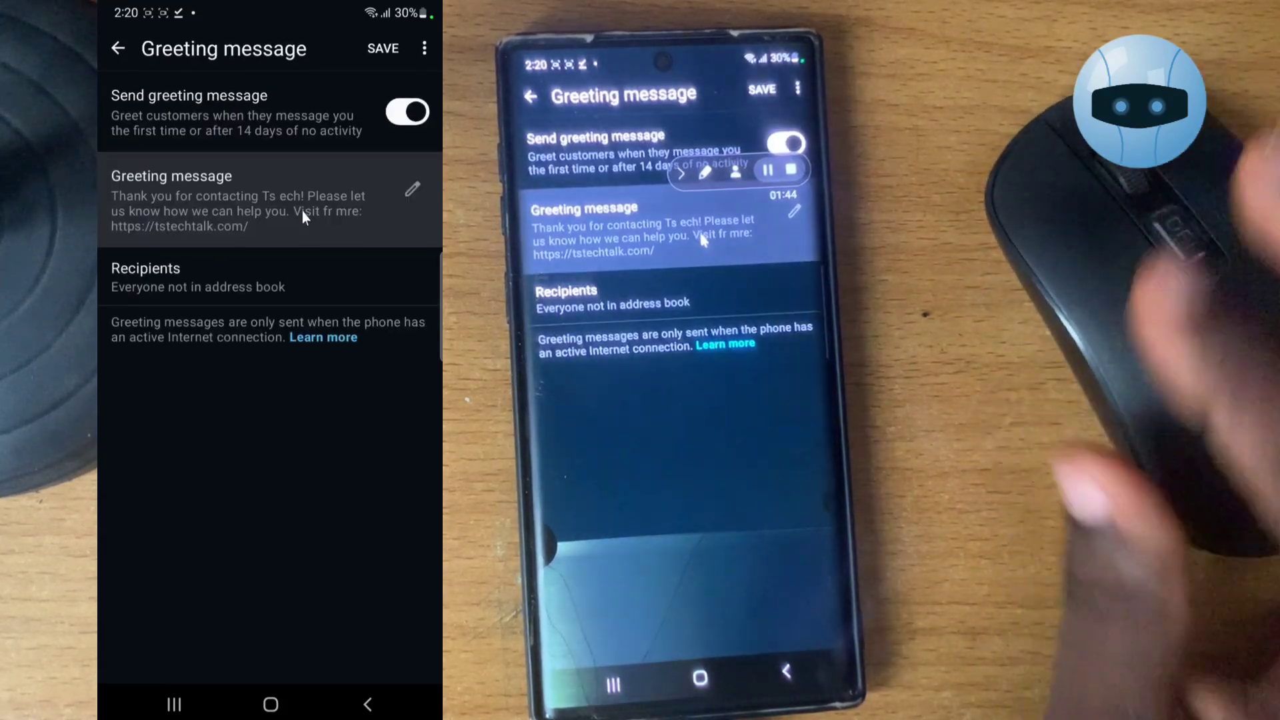
pyautogui.moveTo(274, 253)
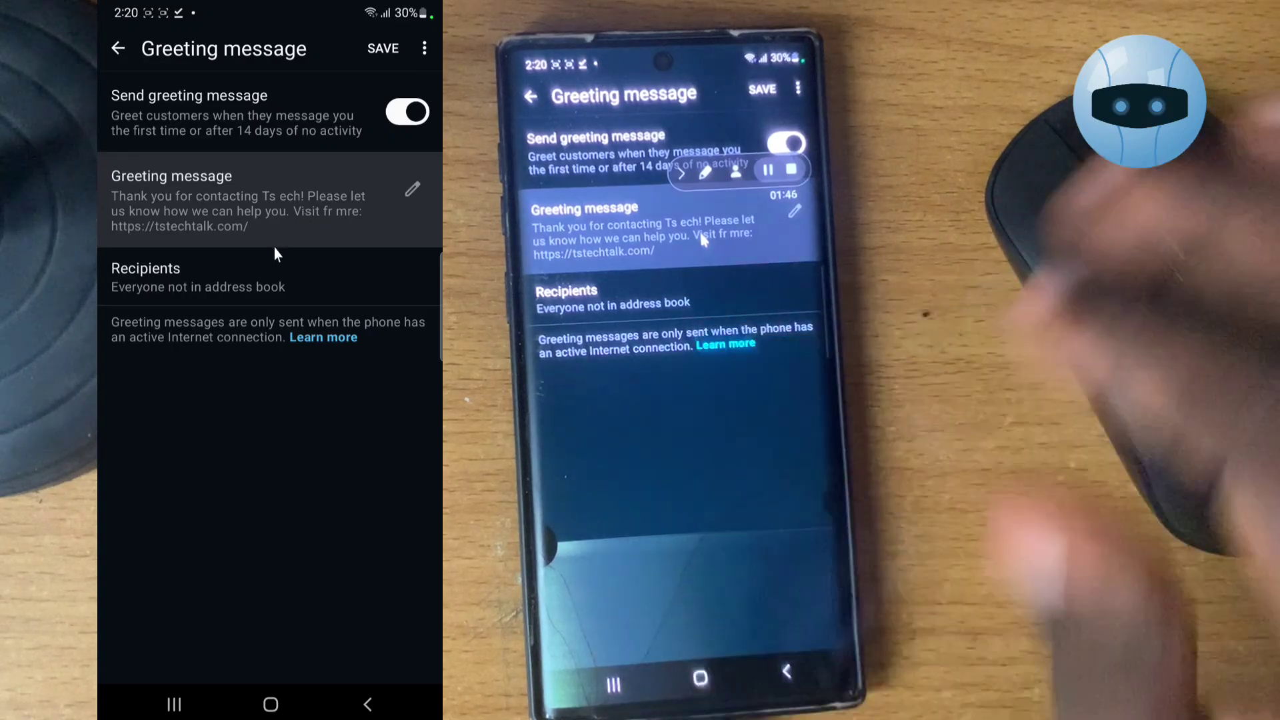
pyautogui.click(198, 277)
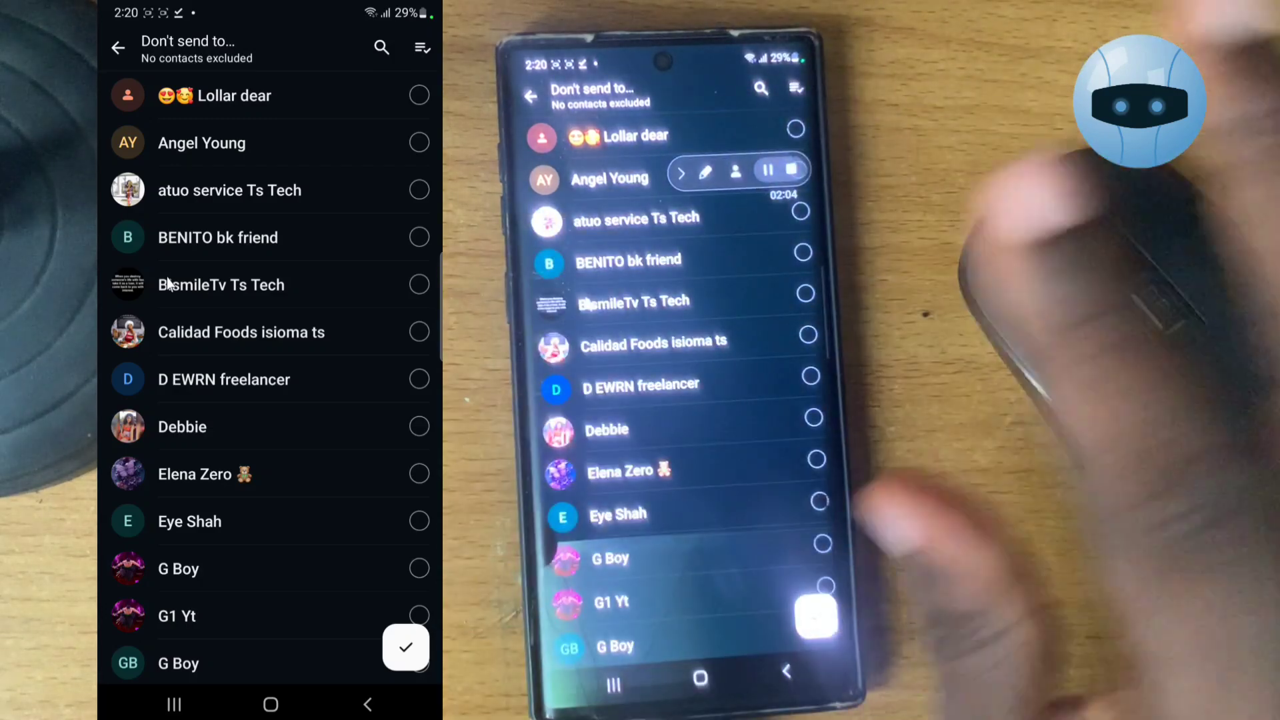
# Step: Visit the Only send to list, then back out to the greeting settings' discard prompt
pyautogui.click(118, 47)
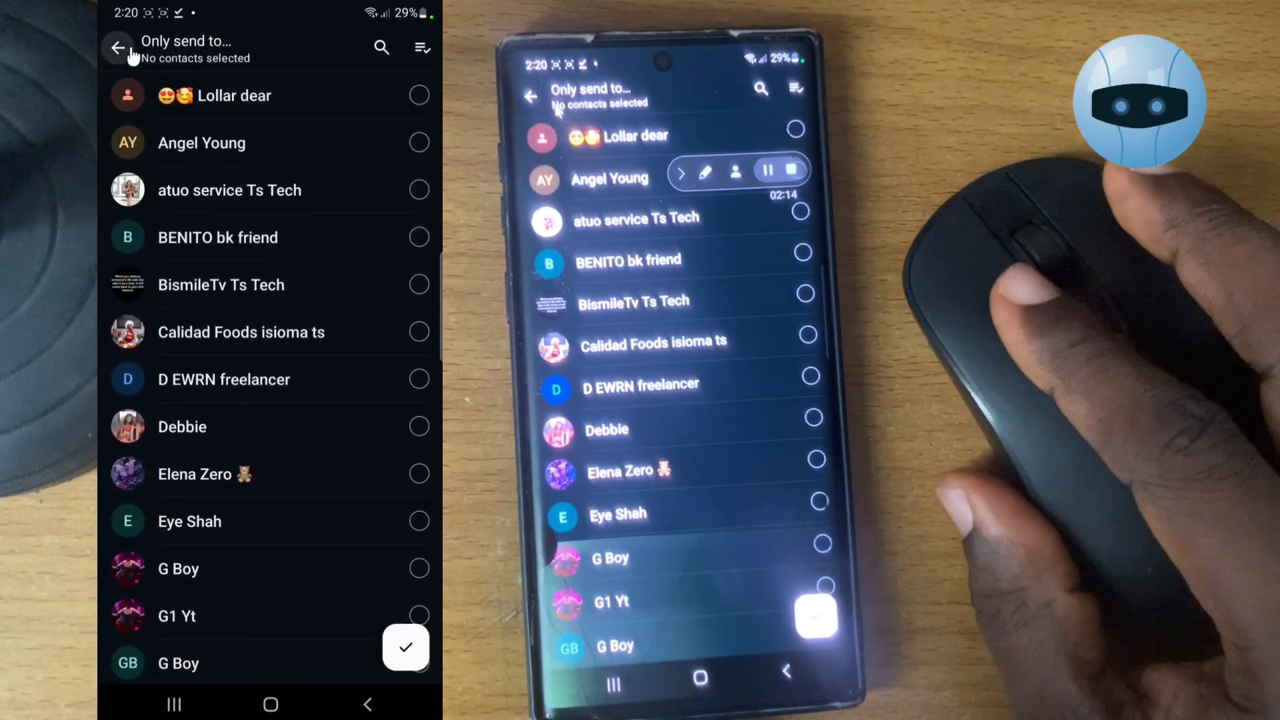
pyautogui.click(119, 48)
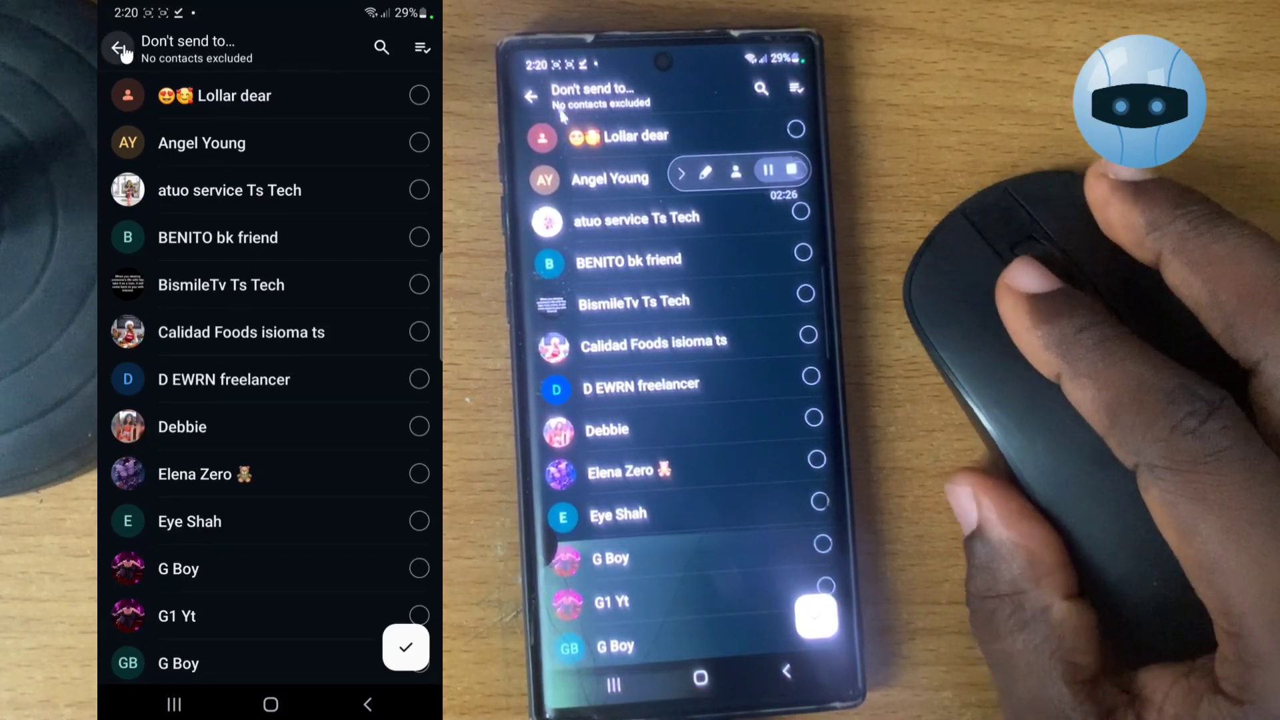
pyautogui.click(119, 48)
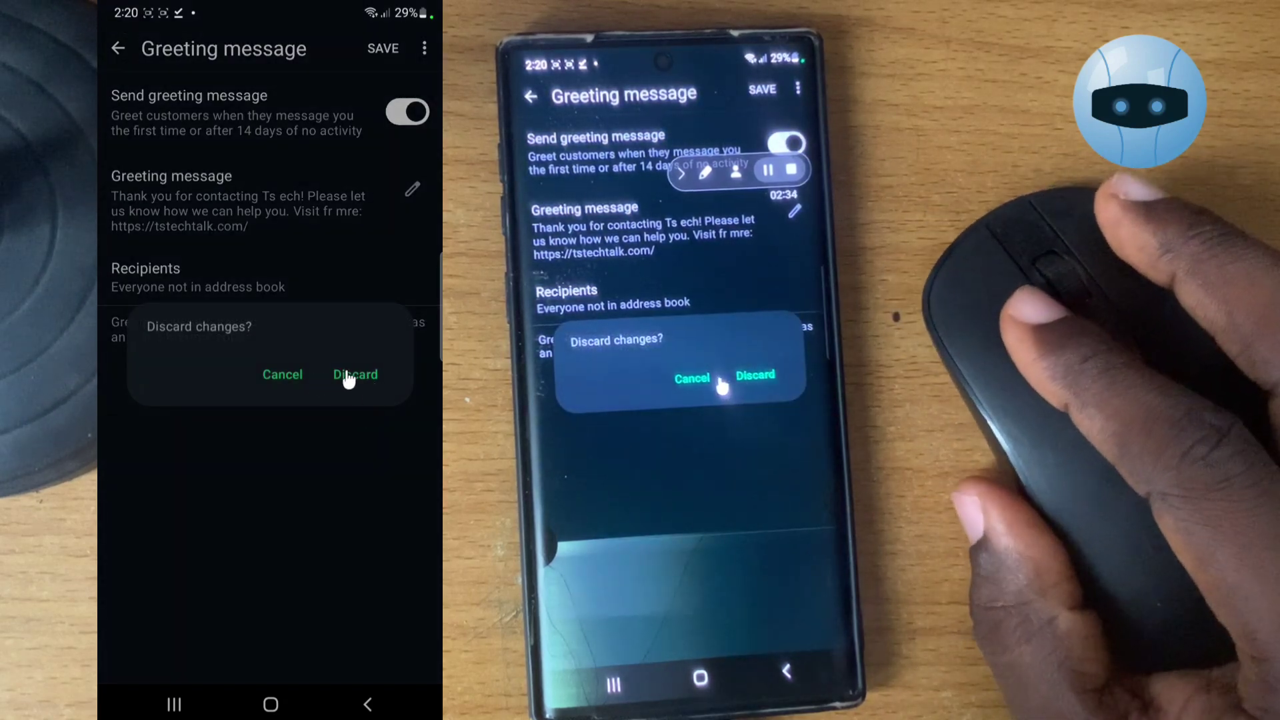
# Step: Discard the unsaved greeting changes, returning to the Tools list
pyautogui.click(355, 374)
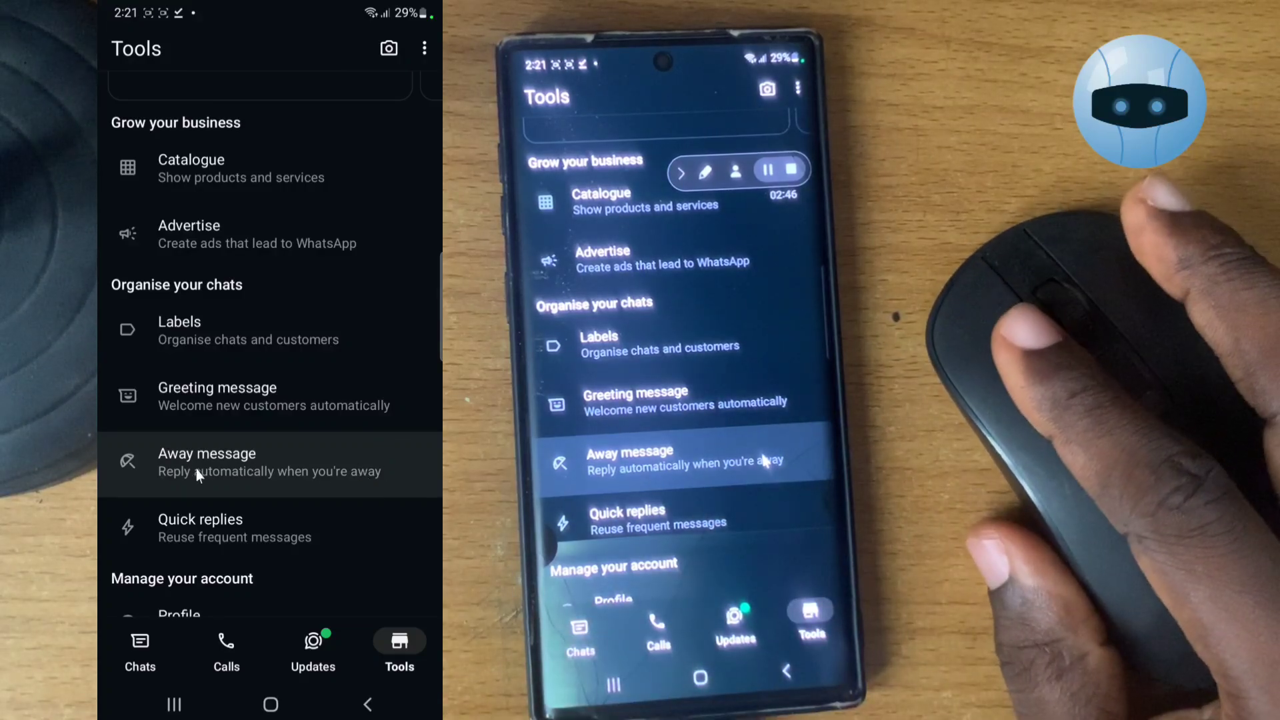
# Step: Enter Away message settings, toggling Send away message off and back on
pyautogui.click(207, 462)
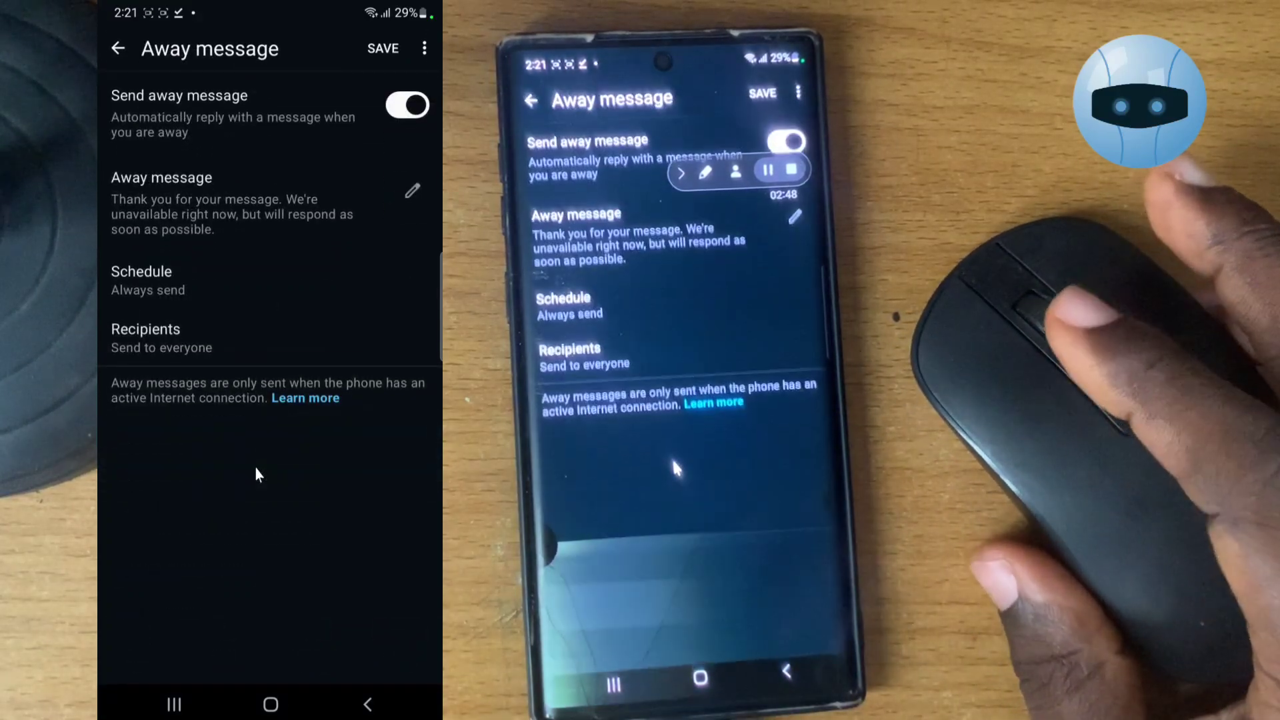
pyautogui.moveTo(347, 216)
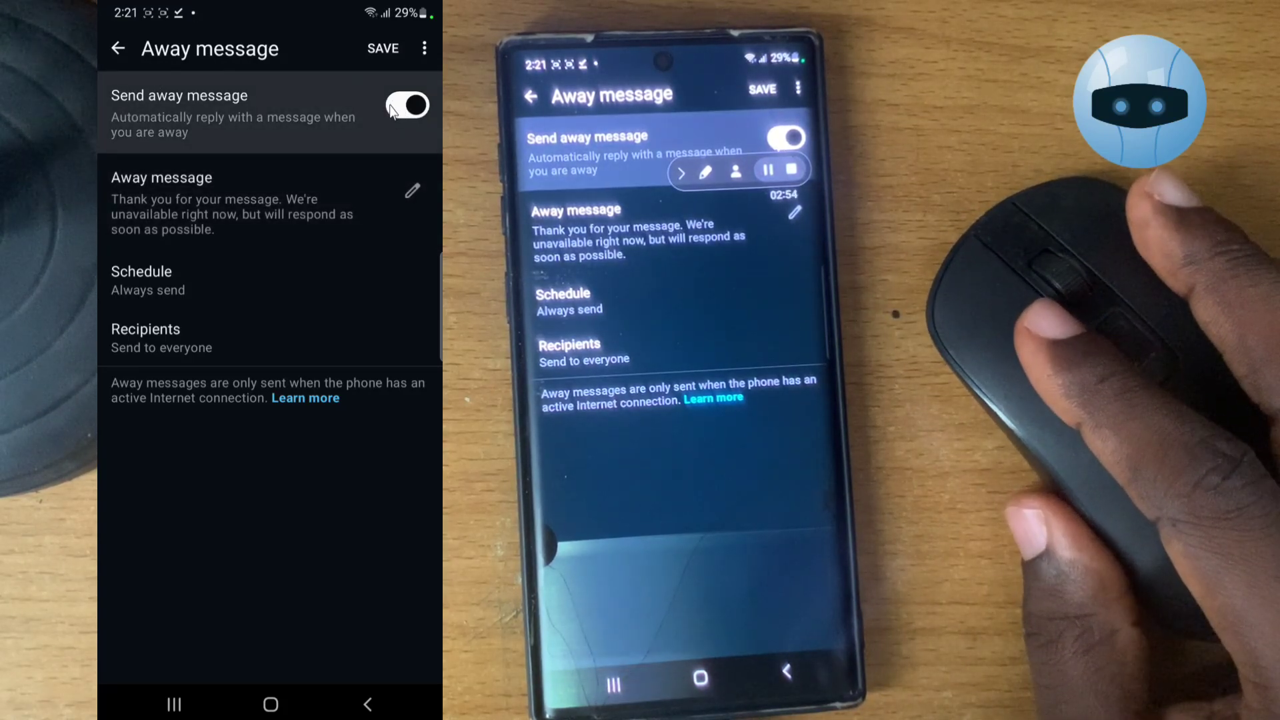
pyautogui.click(408, 104)
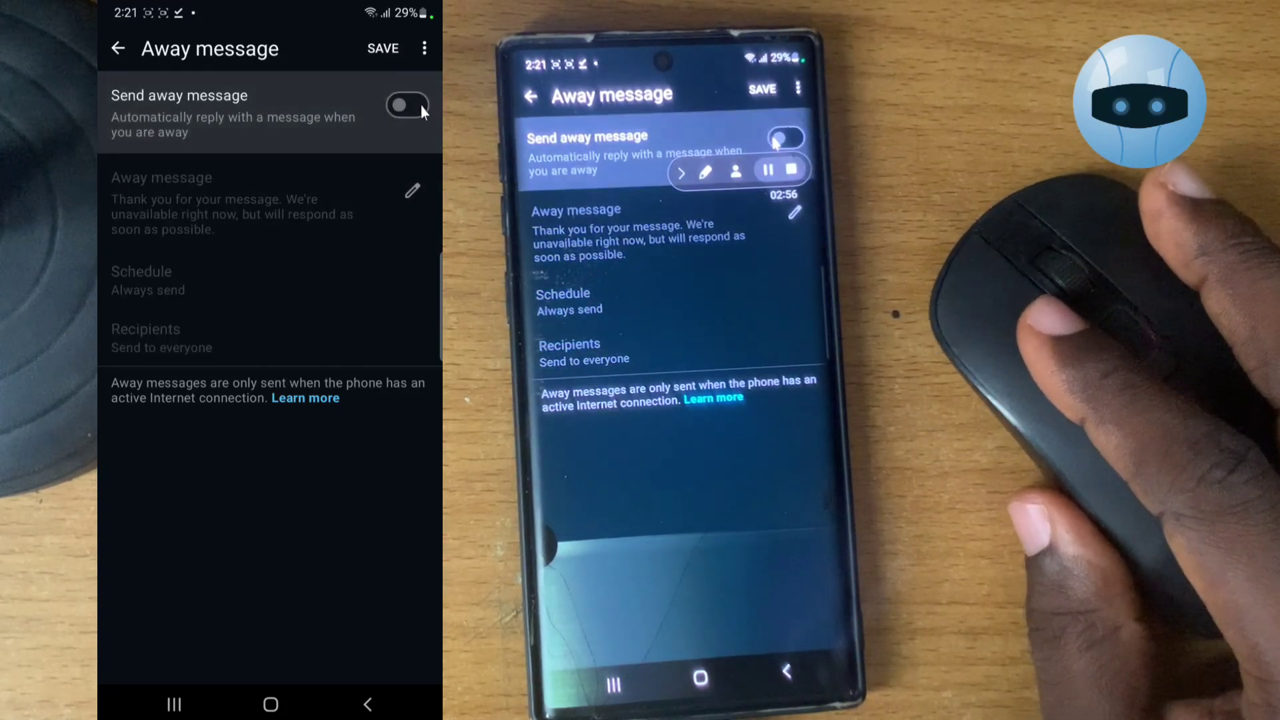
pyautogui.click(408, 105)
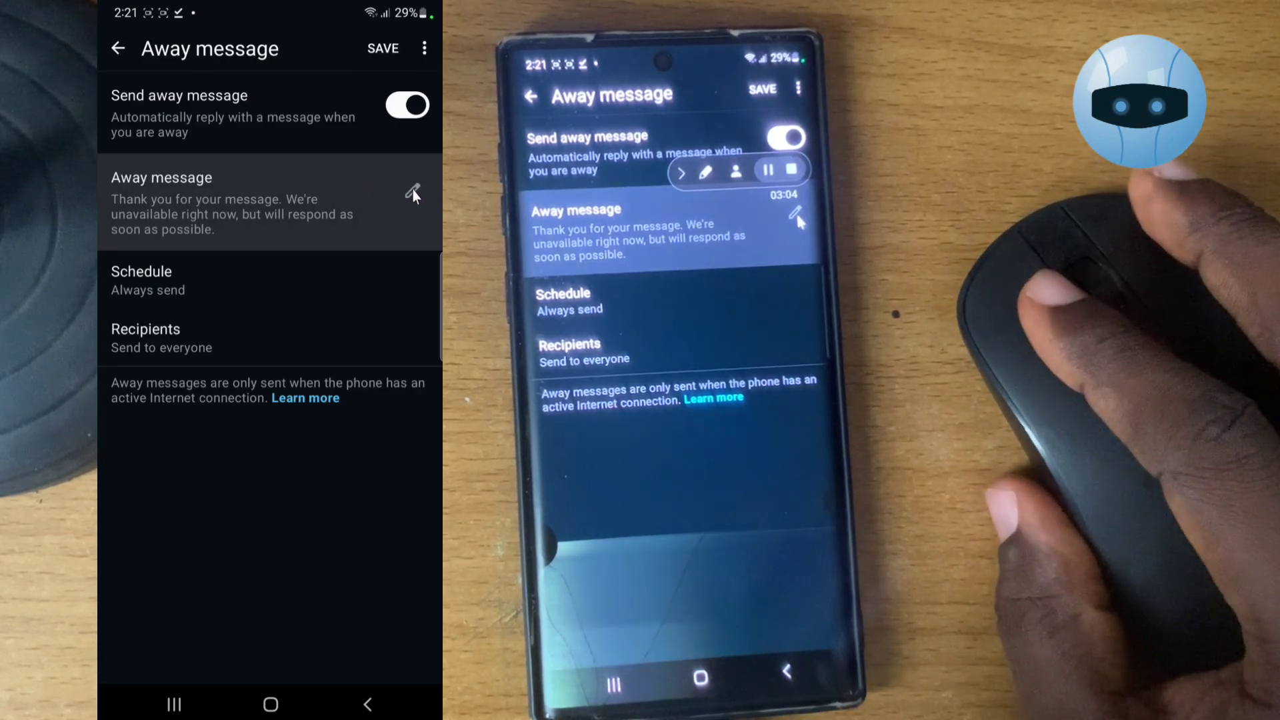
# Step: Replace the away reply with 'Thank you for your message. We w… soon but you'
pyautogui.click(412, 193)
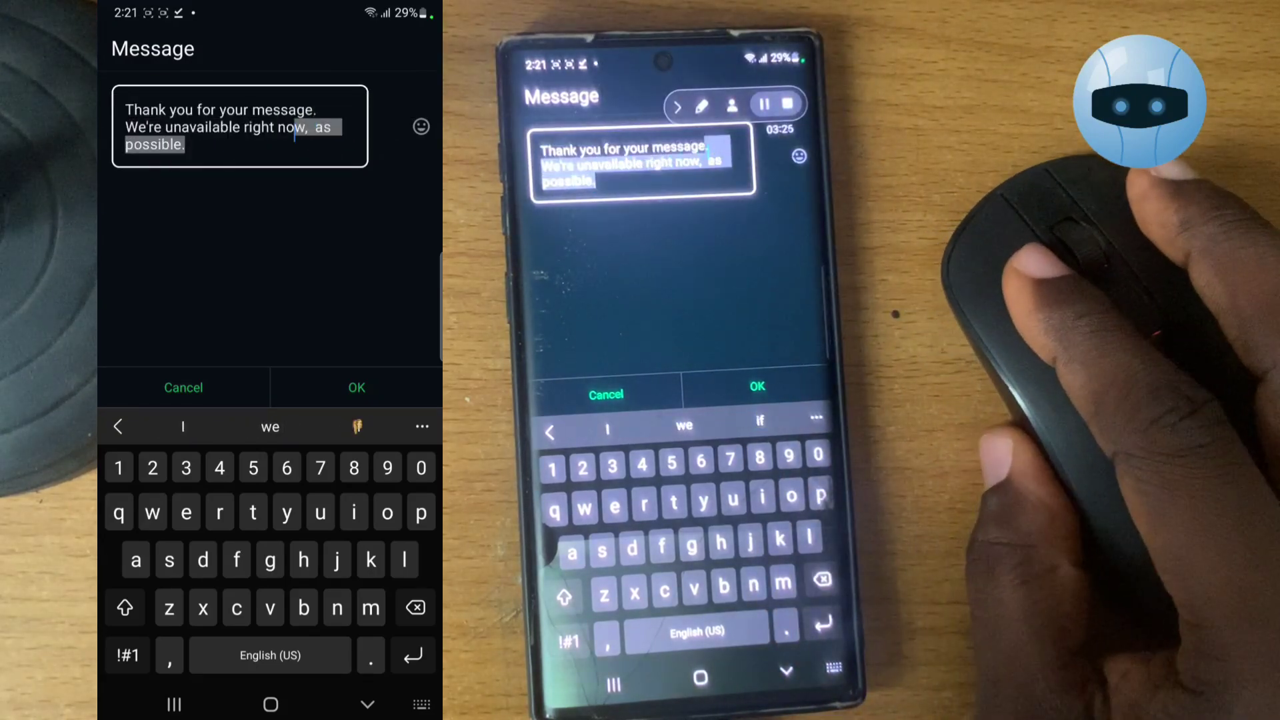
pyautogui.click(125, 608)
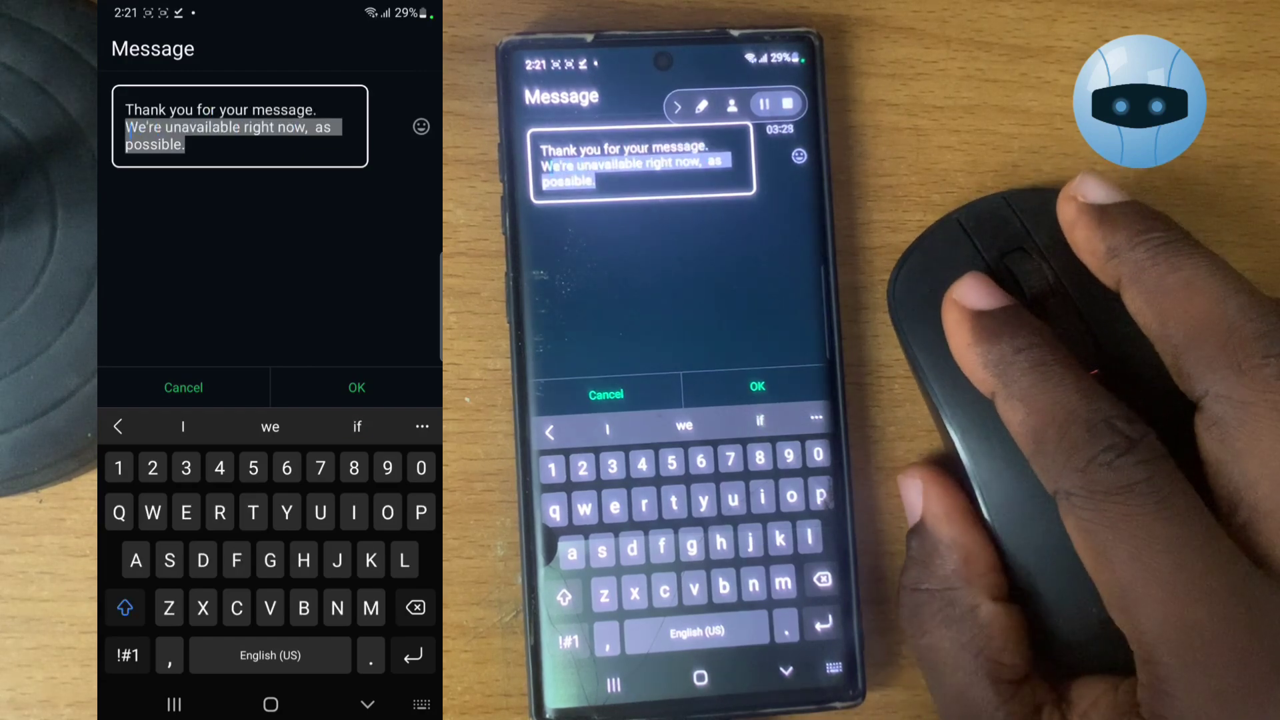
pyautogui.click(240, 126)
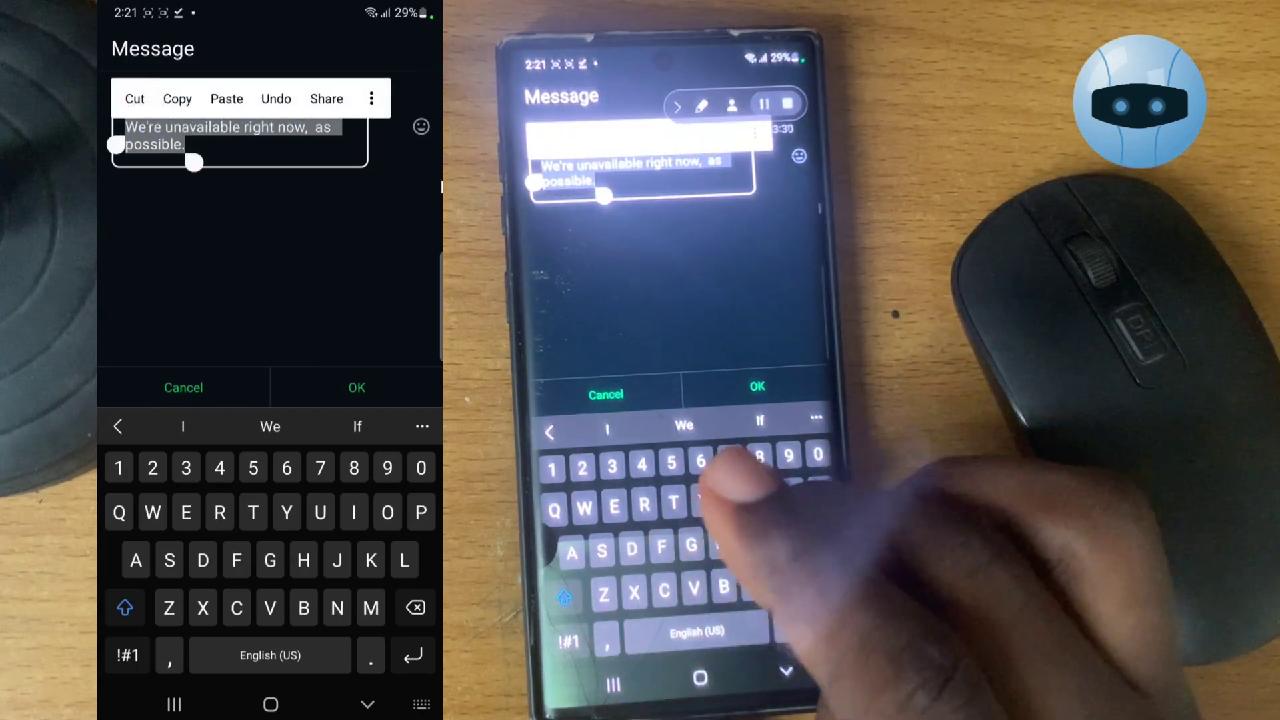
pyautogui.write('Thank you for your message. We will respond')
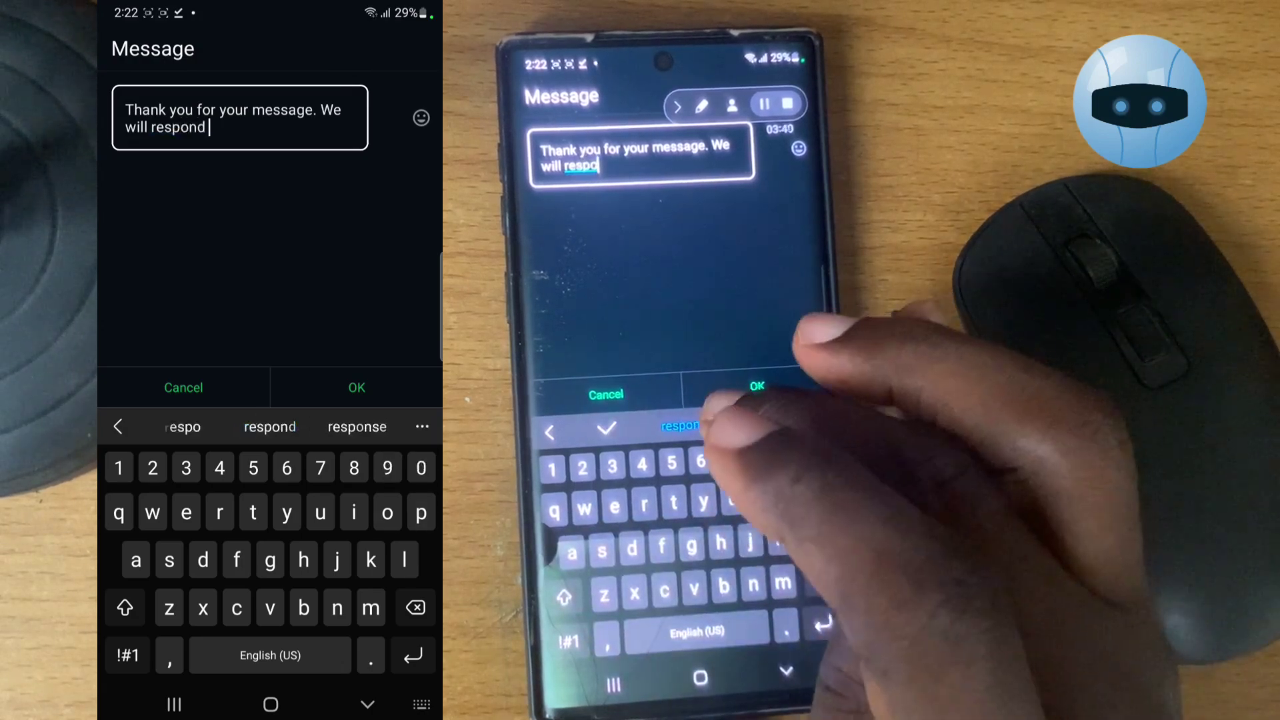
pyautogui.write('soon')
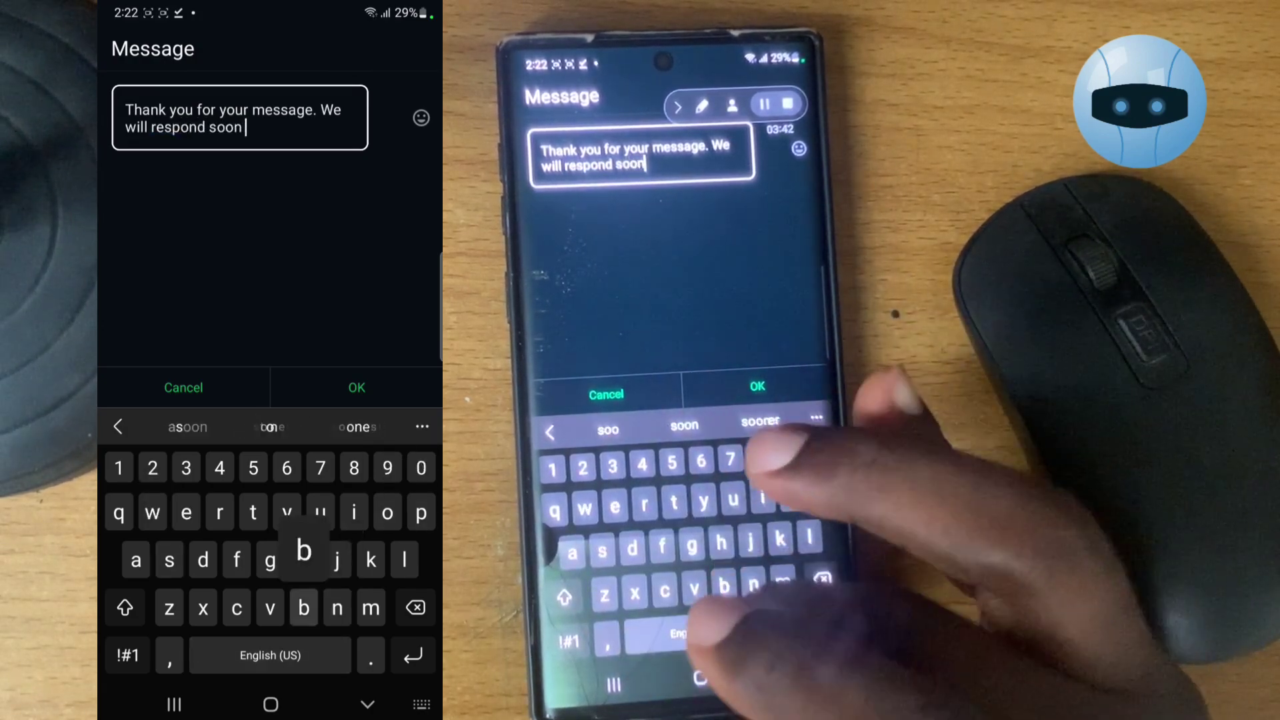
pyautogui.write('but you visit our abo')
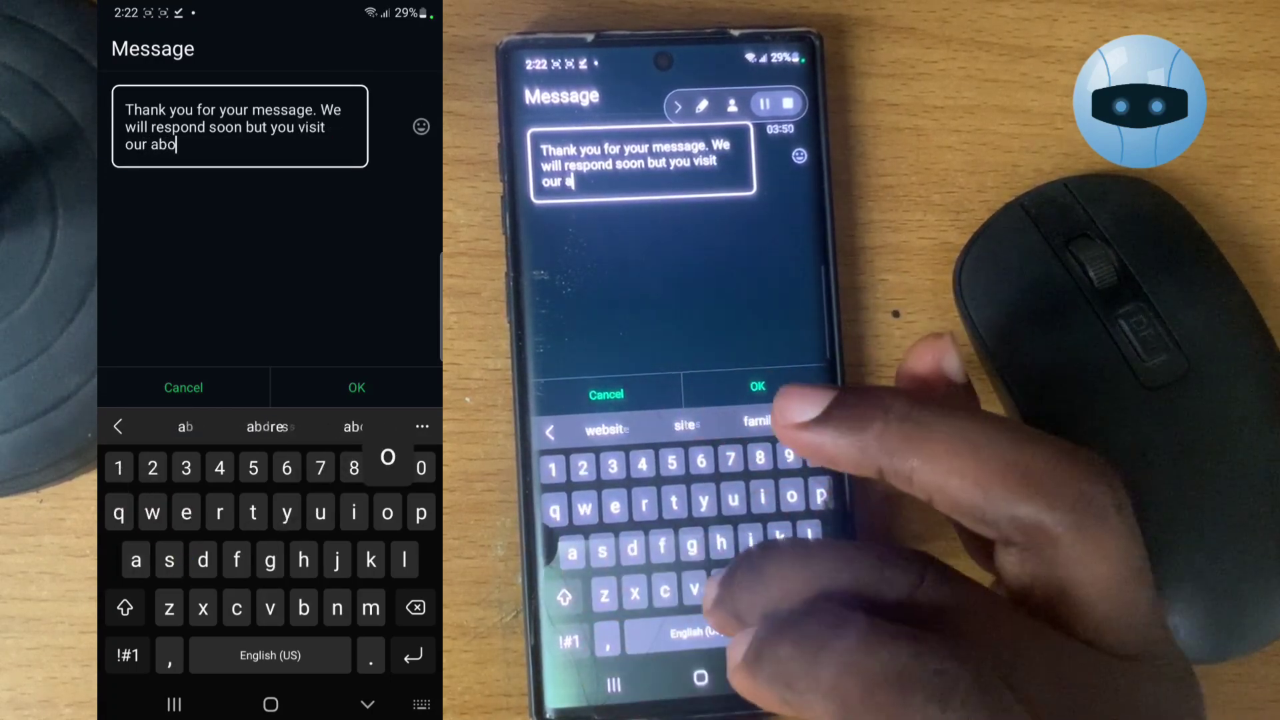
# Step: Finish the reply pointing to the FAQ, fix the last word and remove stray 'Hhtp' letters
pyautogui.write('u')
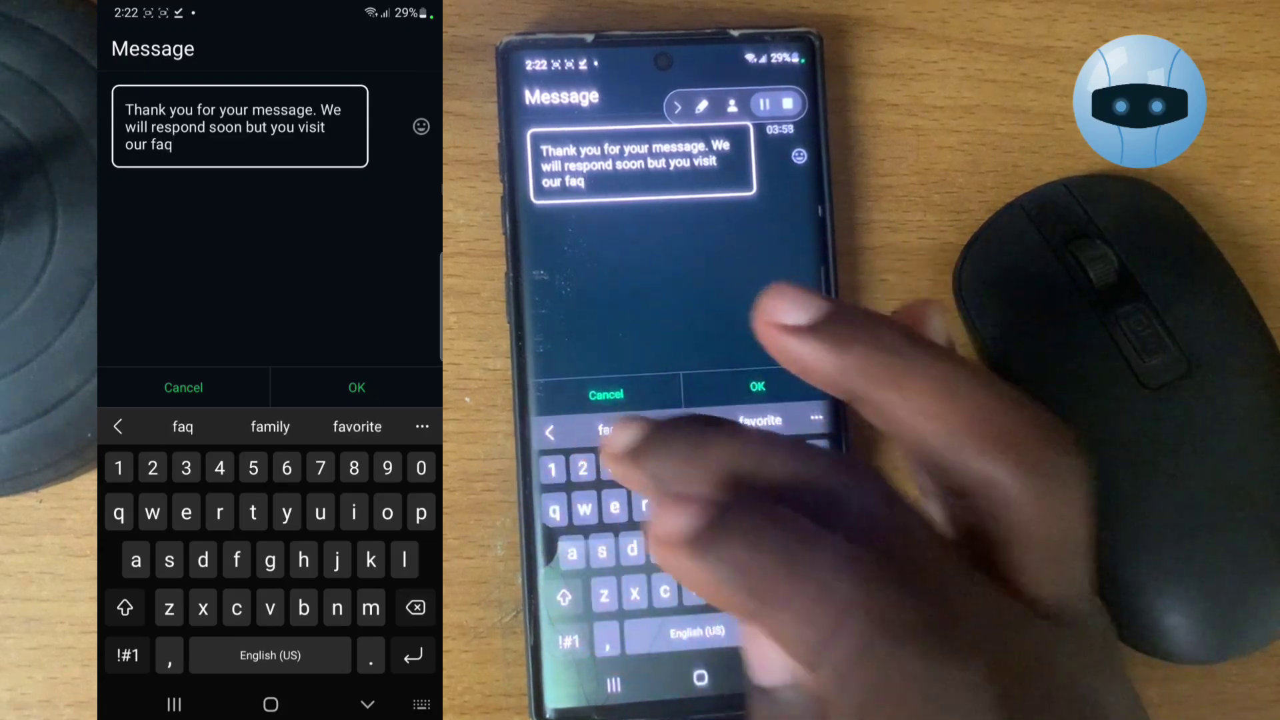
pyautogui.write('for Morea')
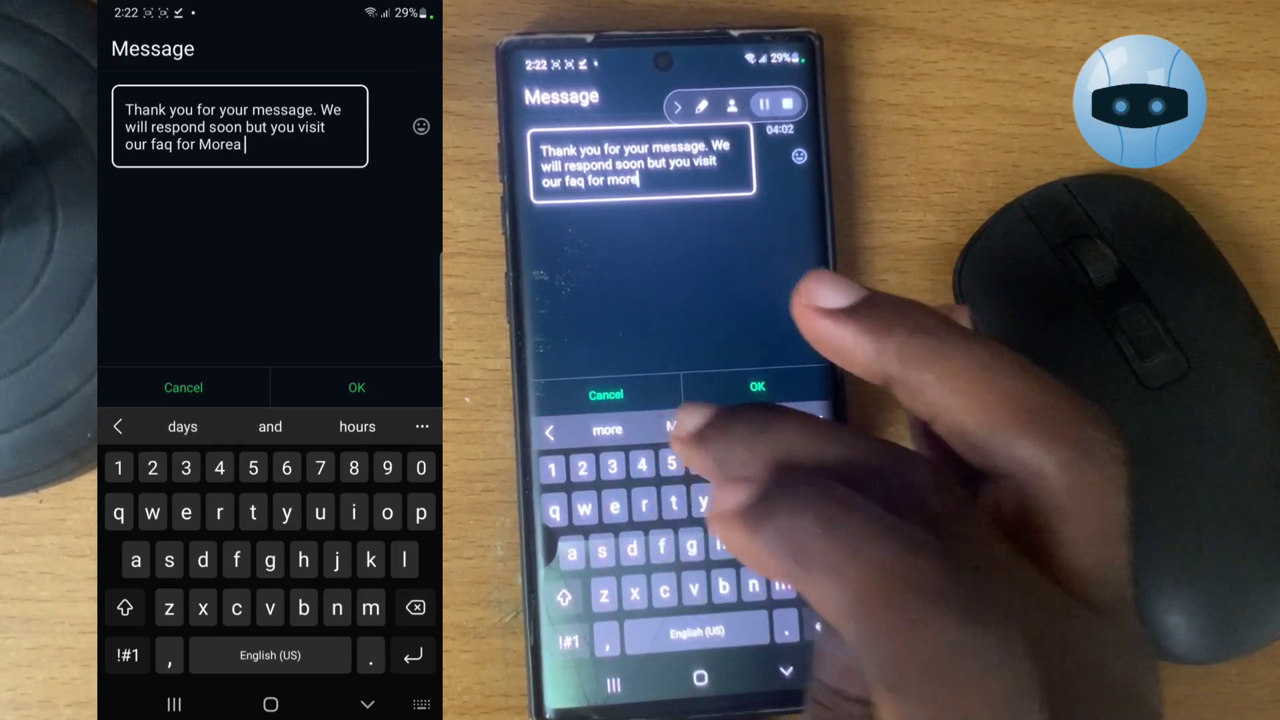
pyautogui.click(415, 607)
pyautogui.write('.')
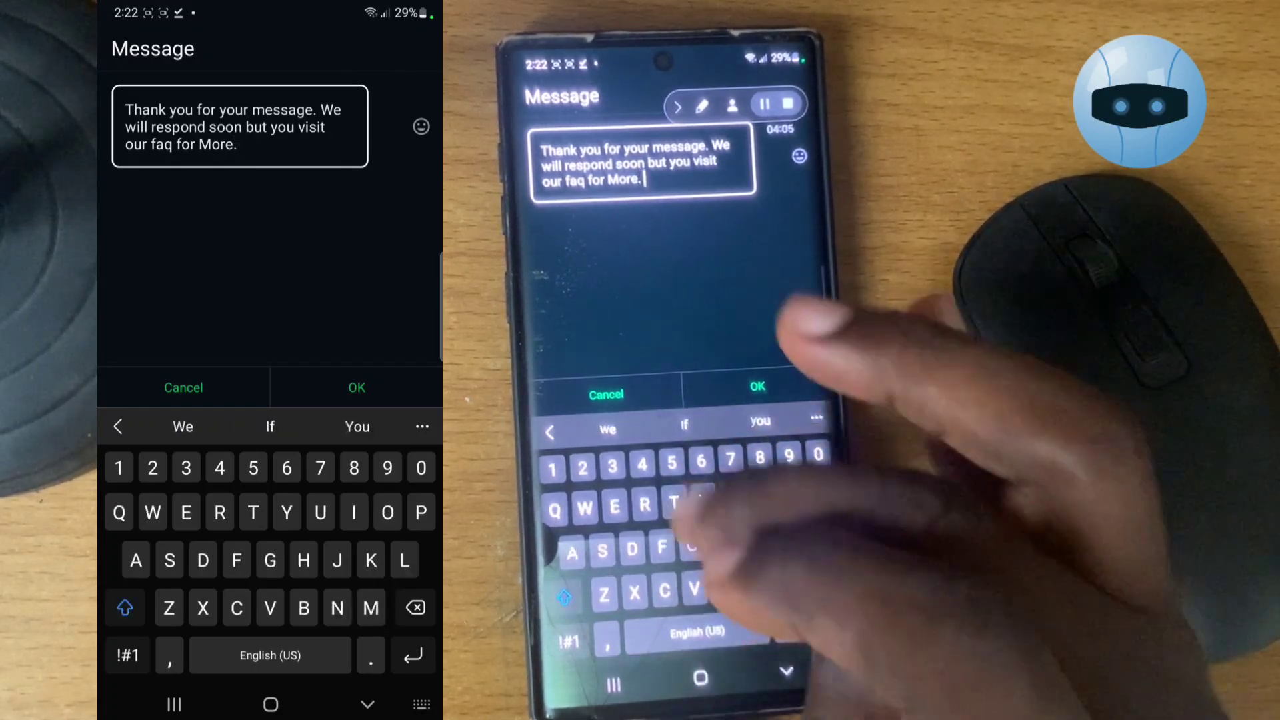
pyautogui.write('Hhtp')
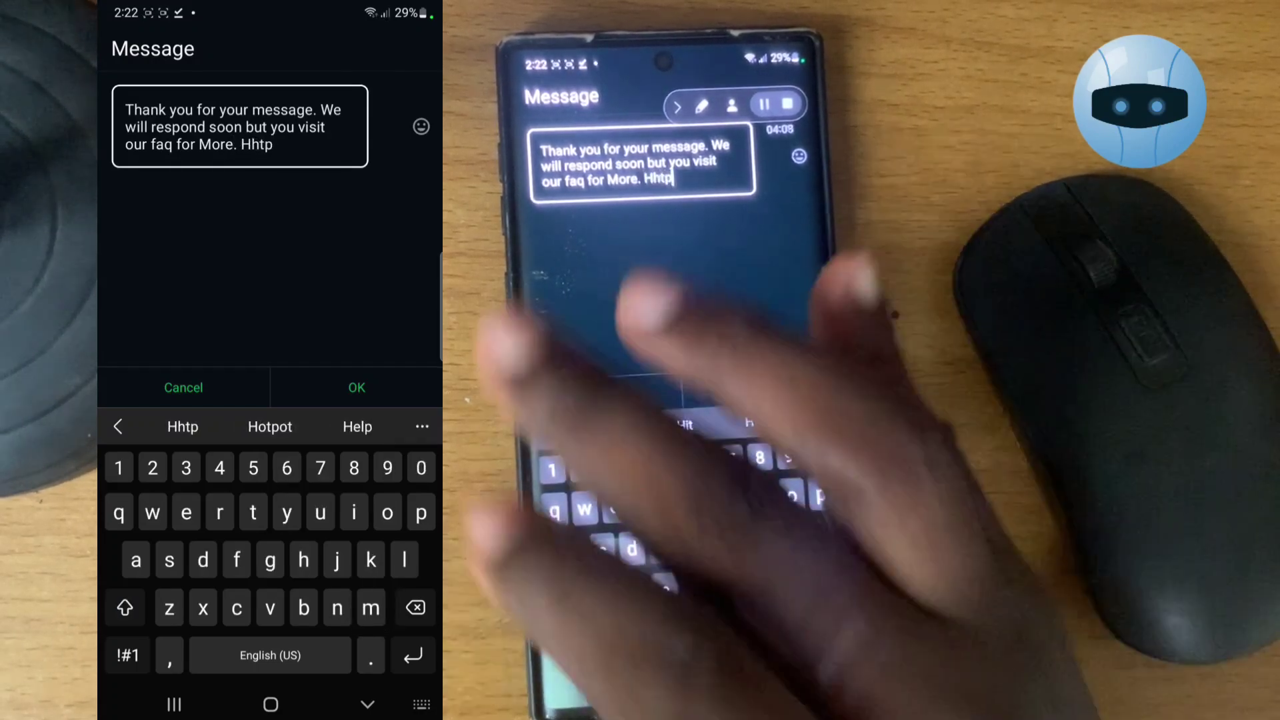
pyautogui.click(415, 607)
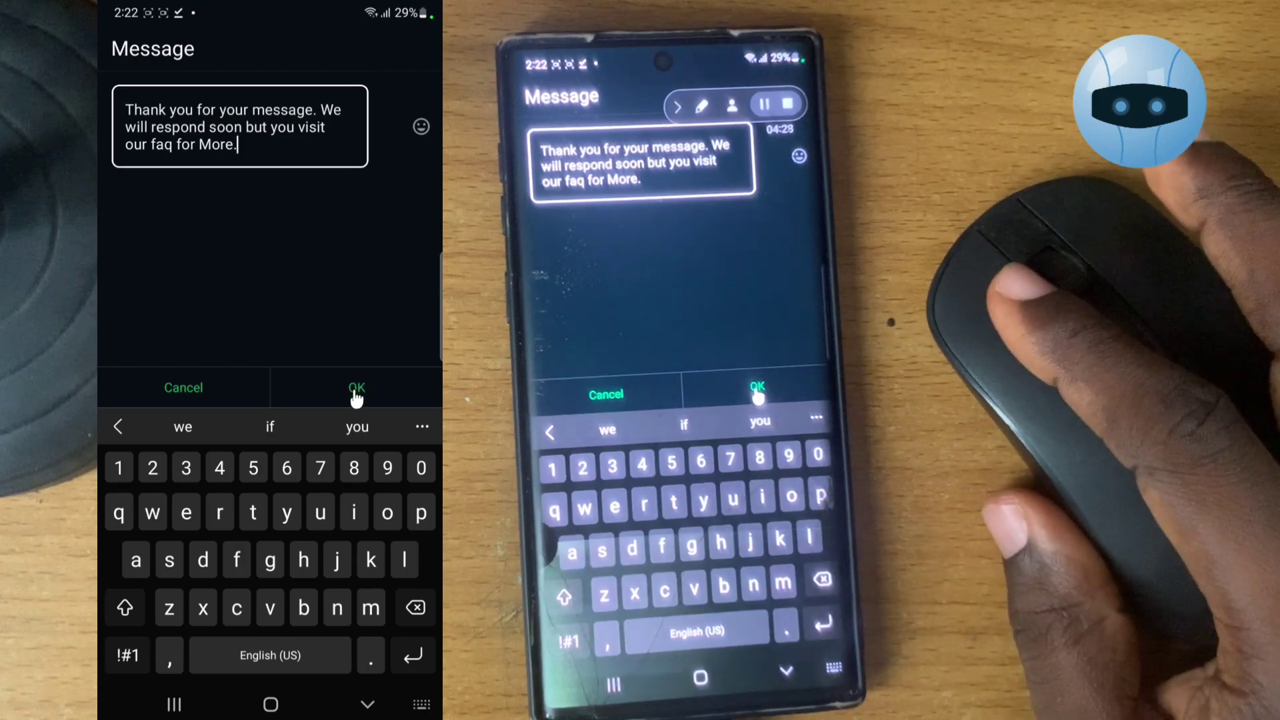
# Step: Confirm the new away reply text and bring up the Schedule choices
pyautogui.click(355, 387)
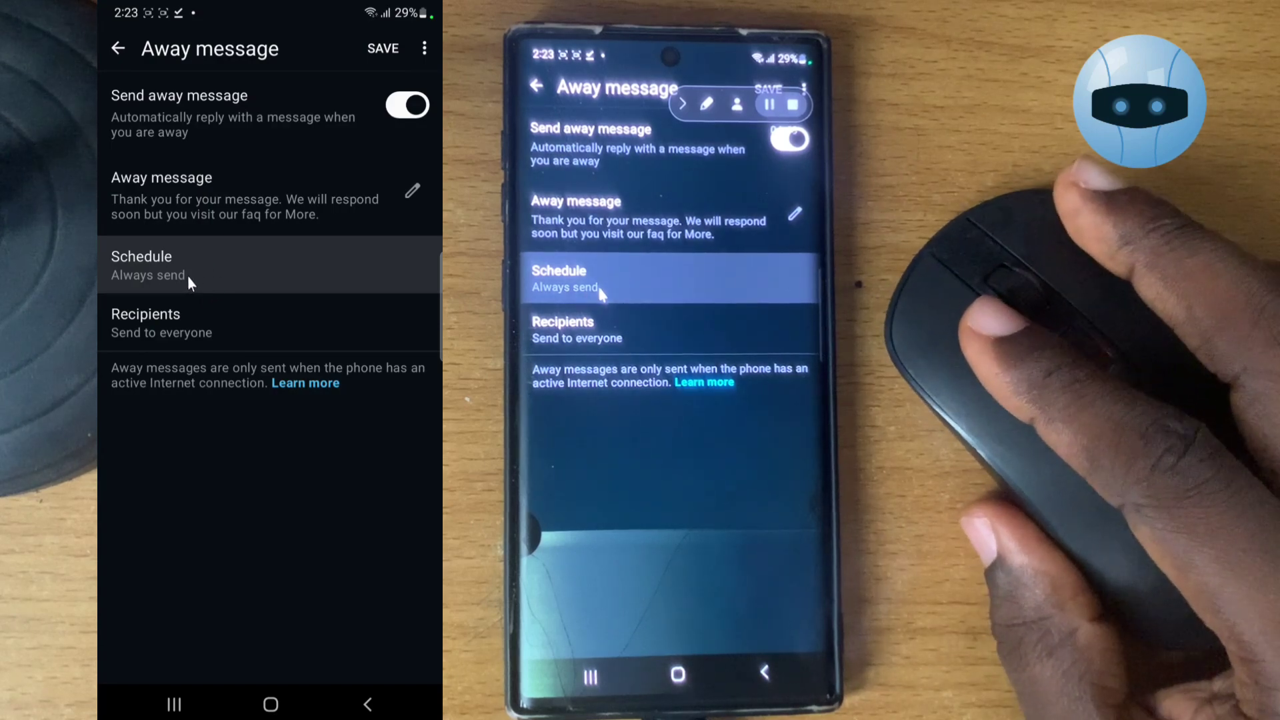
pyautogui.click(140, 264)
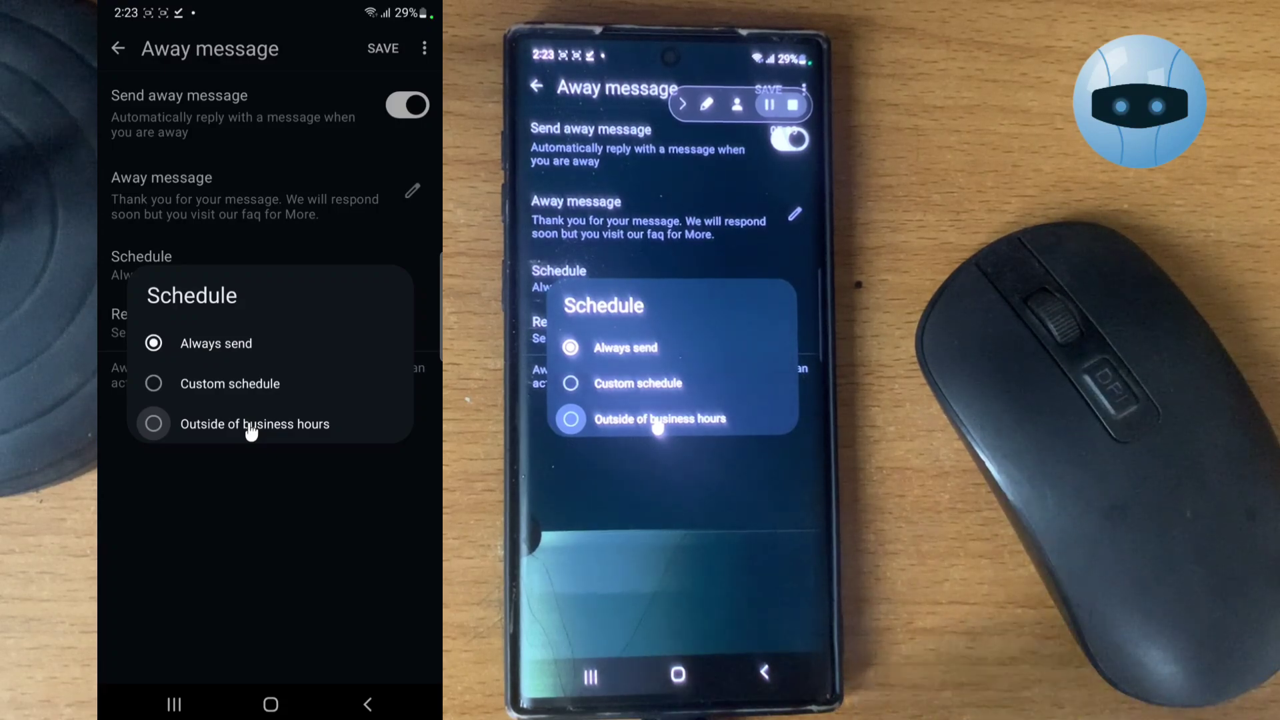
pyautogui.moveTo(263, 302)
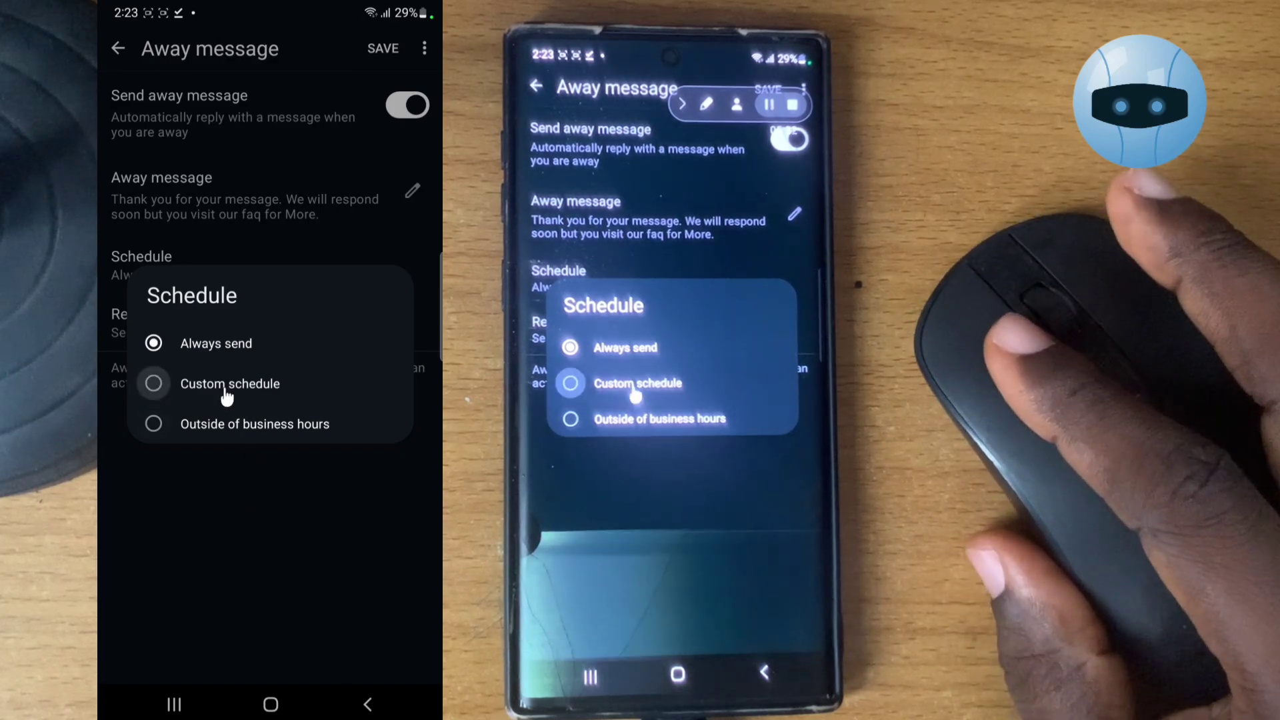
# Step: Choose Custom schedule with start date 19 September 2025 and start hour 3
pyautogui.click(229, 384)
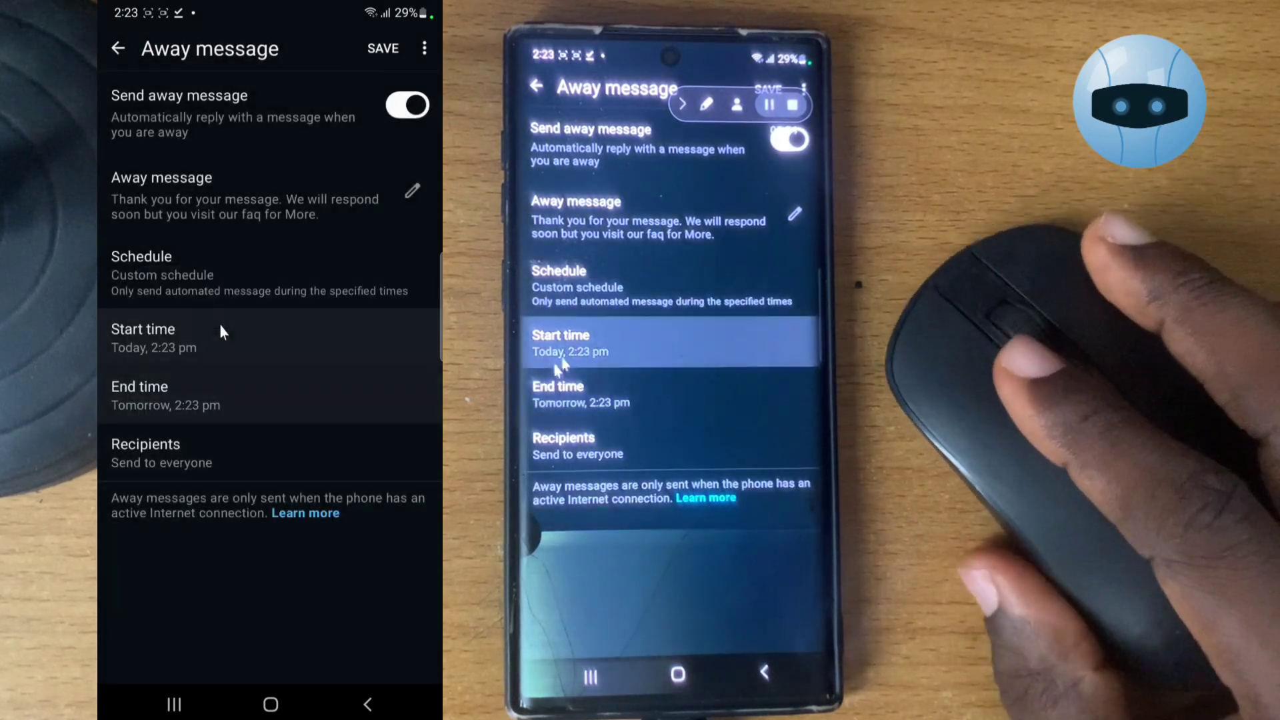
pyautogui.click(153, 337)
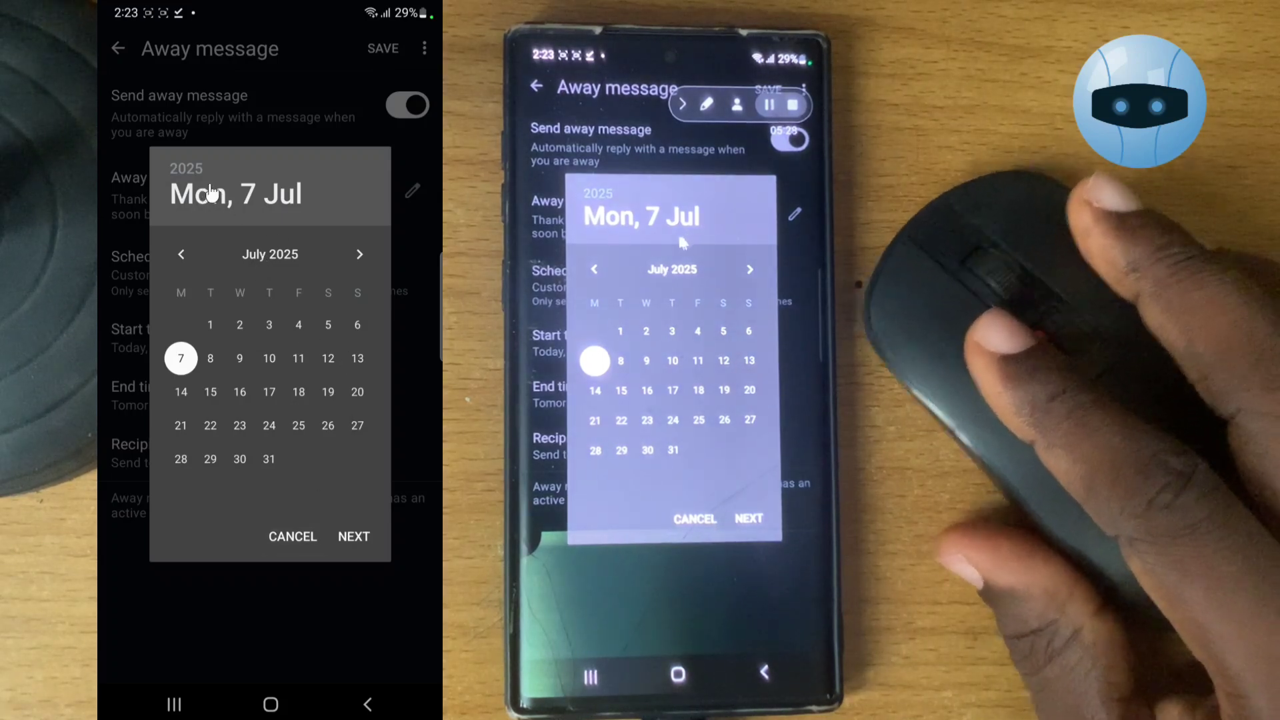
pyautogui.click(185, 168)
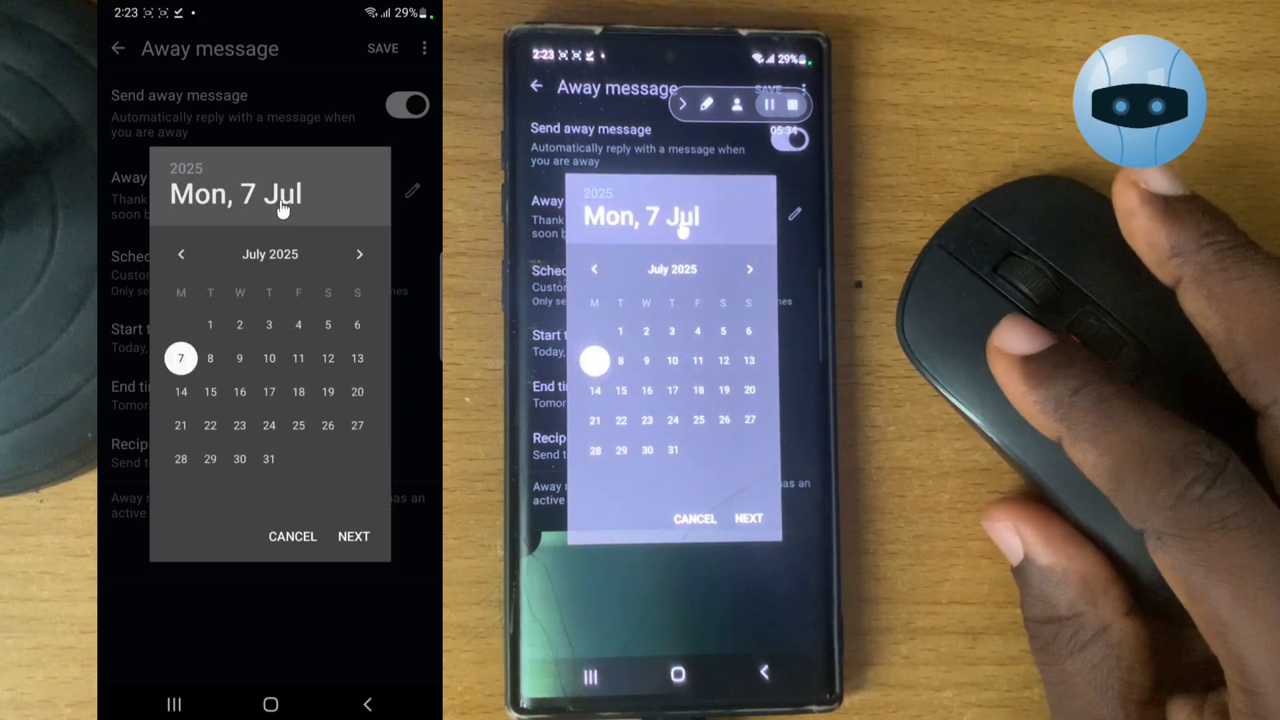
pyautogui.click(359, 253)
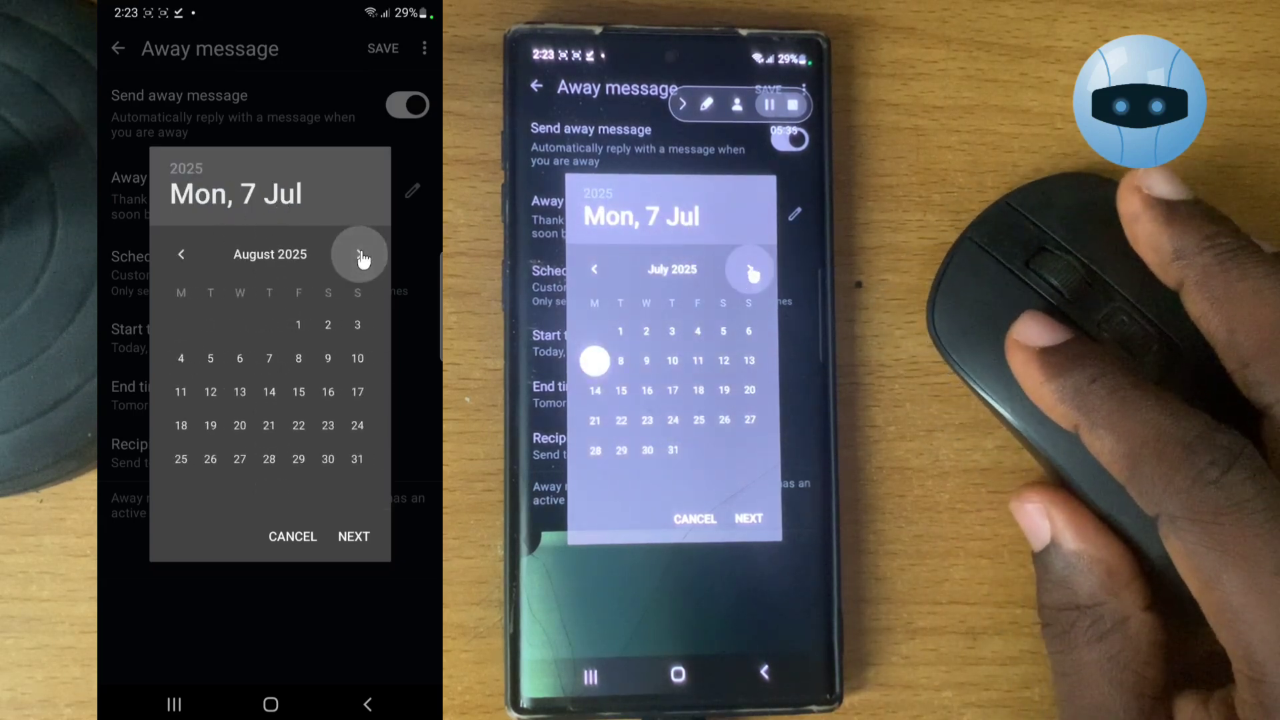
pyautogui.click(358, 253)
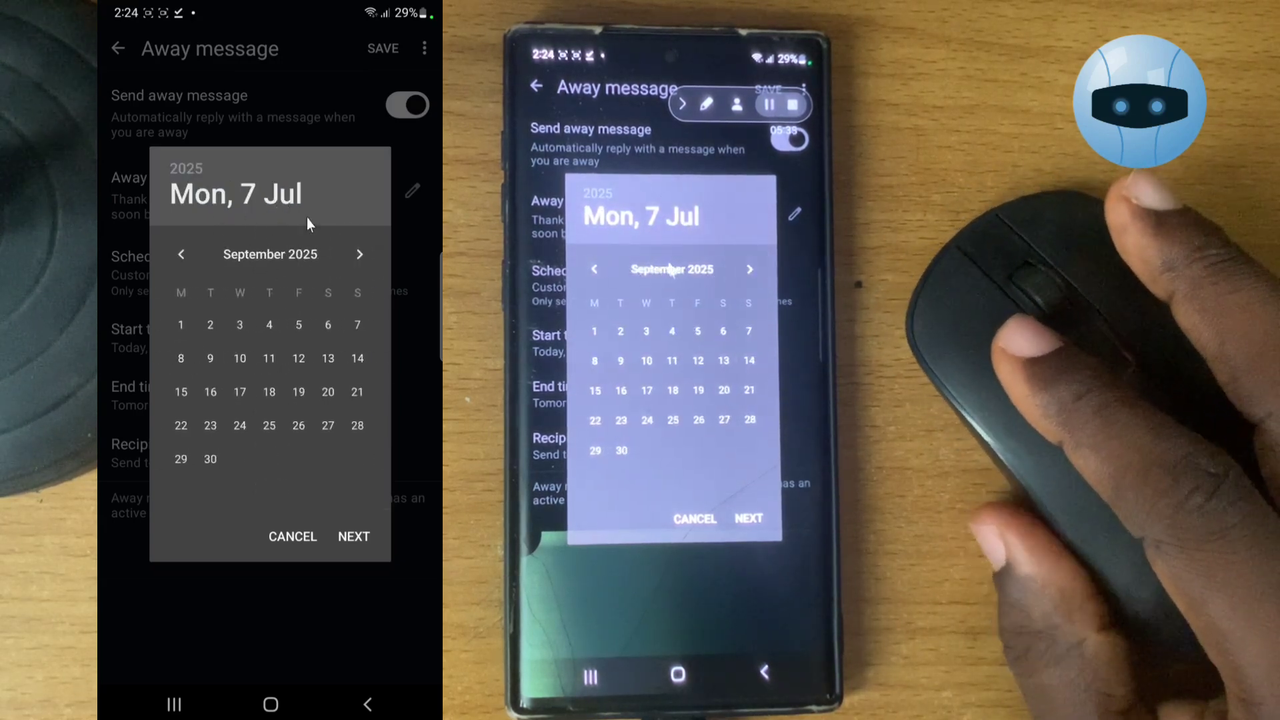
pyautogui.click(298, 392)
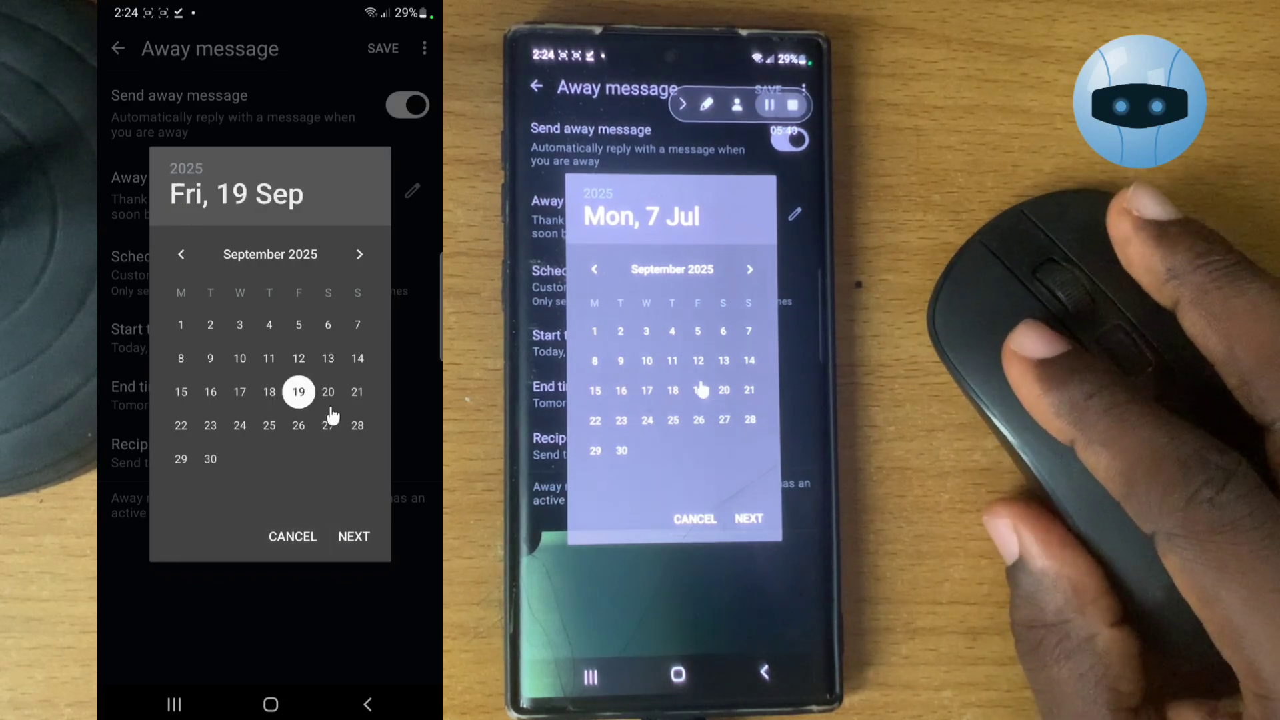
pyautogui.click(353, 536)
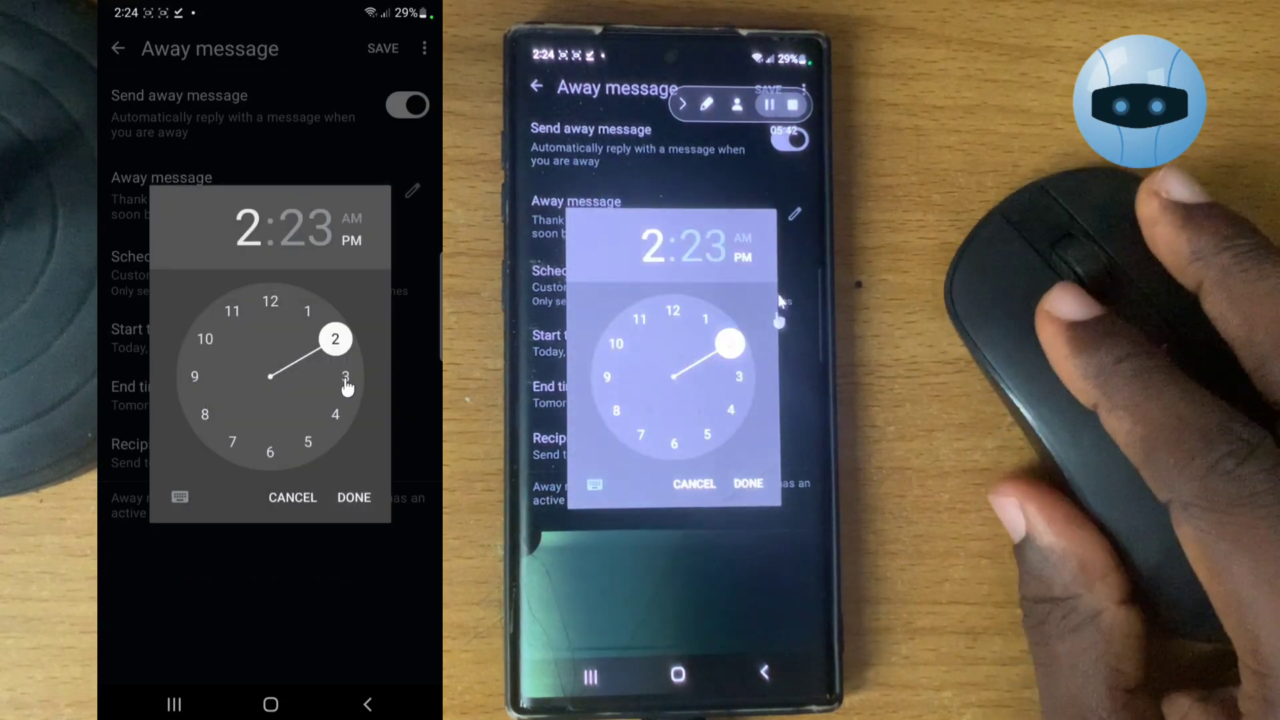
pyautogui.click(353, 498)
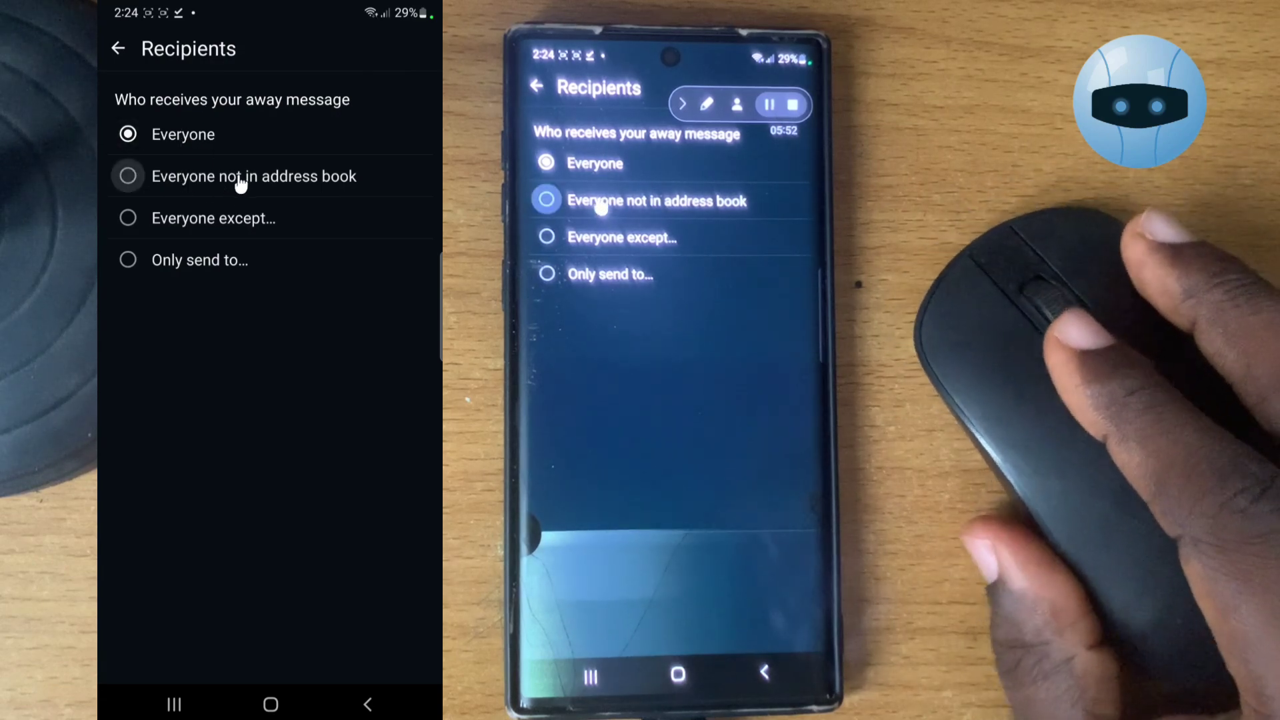
# Step: Set recipients to 'Everyone not in address book' and back out, raising the Discard changes prompt
pyautogui.click(119, 48)
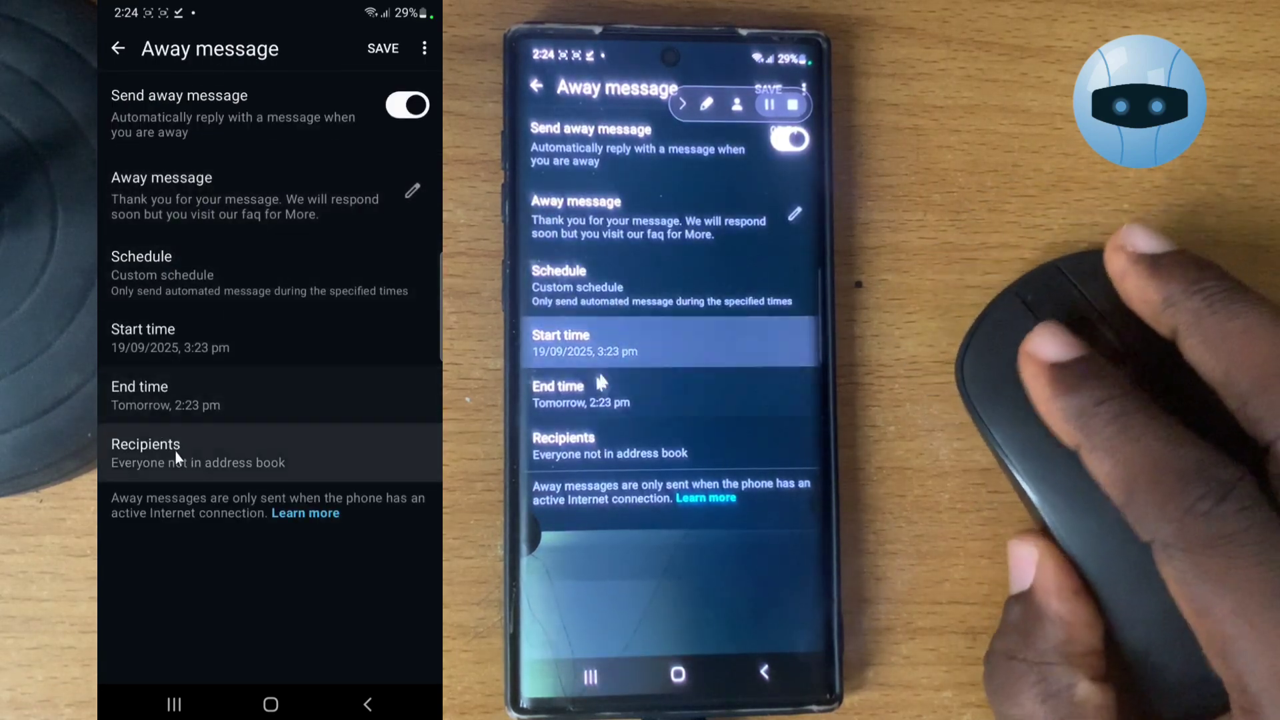
pyautogui.click(145, 454)
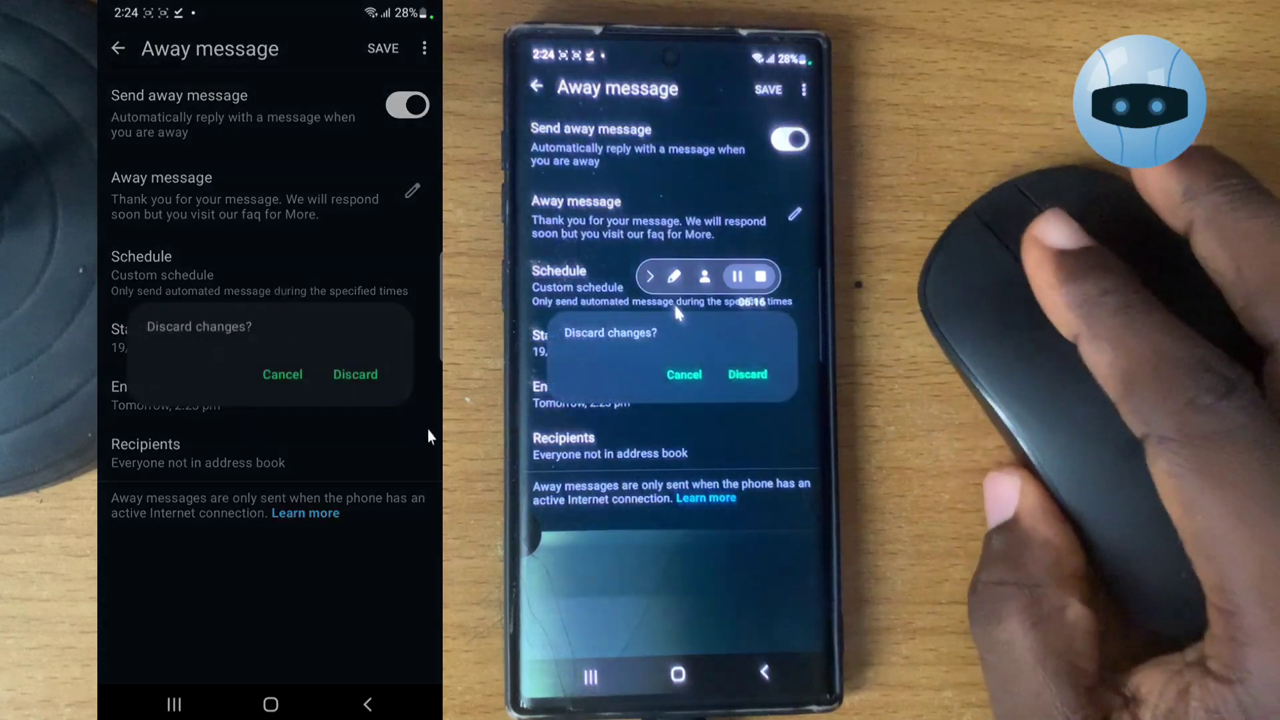
# Step: Discard the unsaved away message changes and open the chat with Real Ts
pyautogui.click(355, 374)
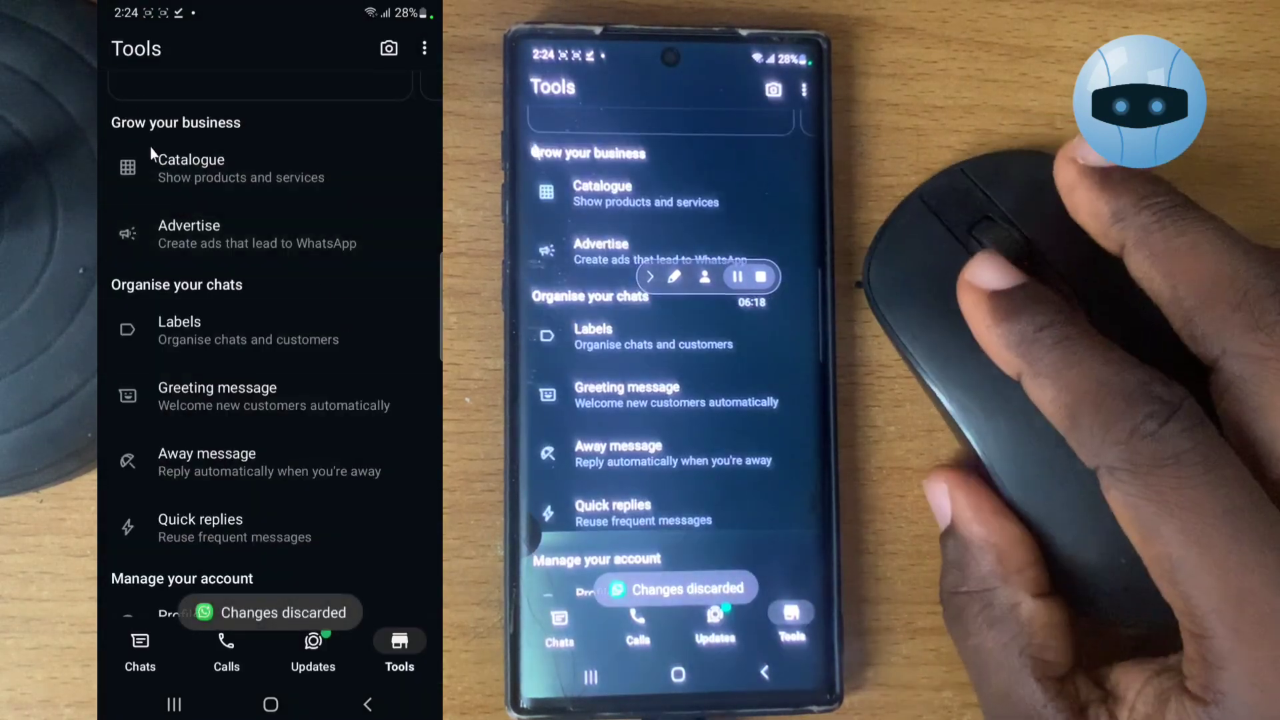
pyautogui.click(140, 645)
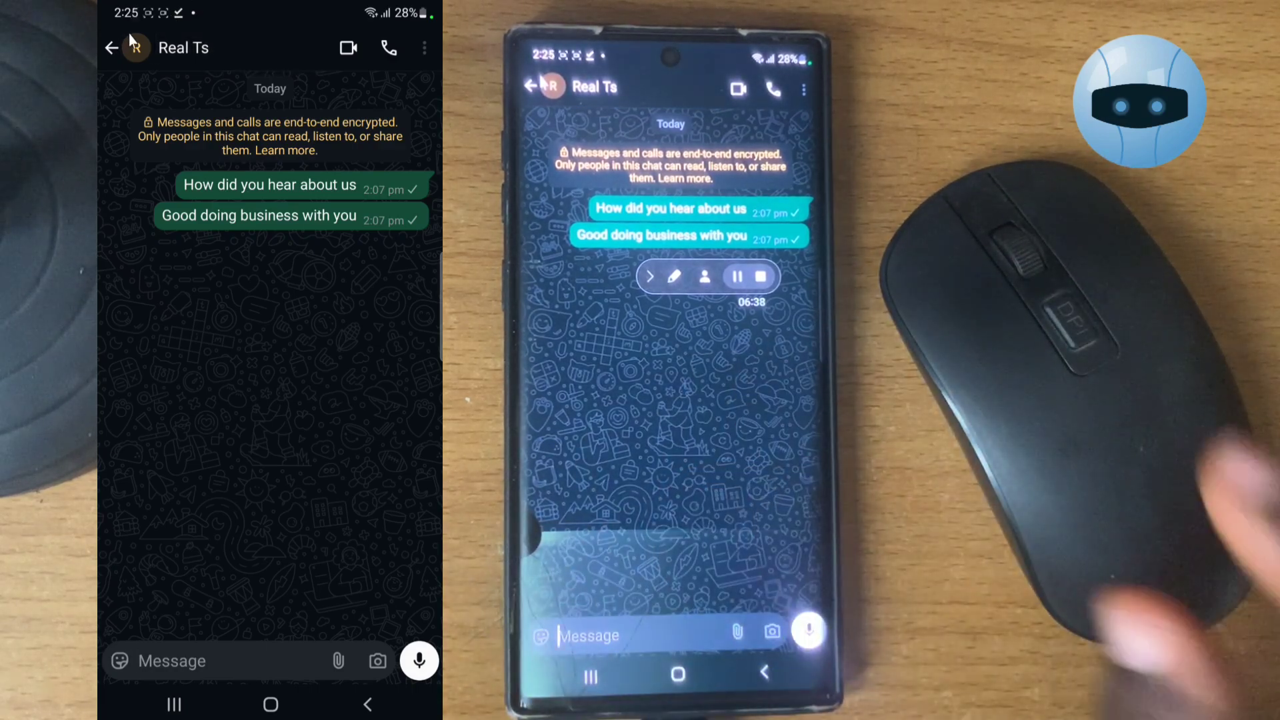
# Step: Return via Chats and Tools to the Away message settings, toggling Send away message off and back on
pyautogui.click(112, 48)
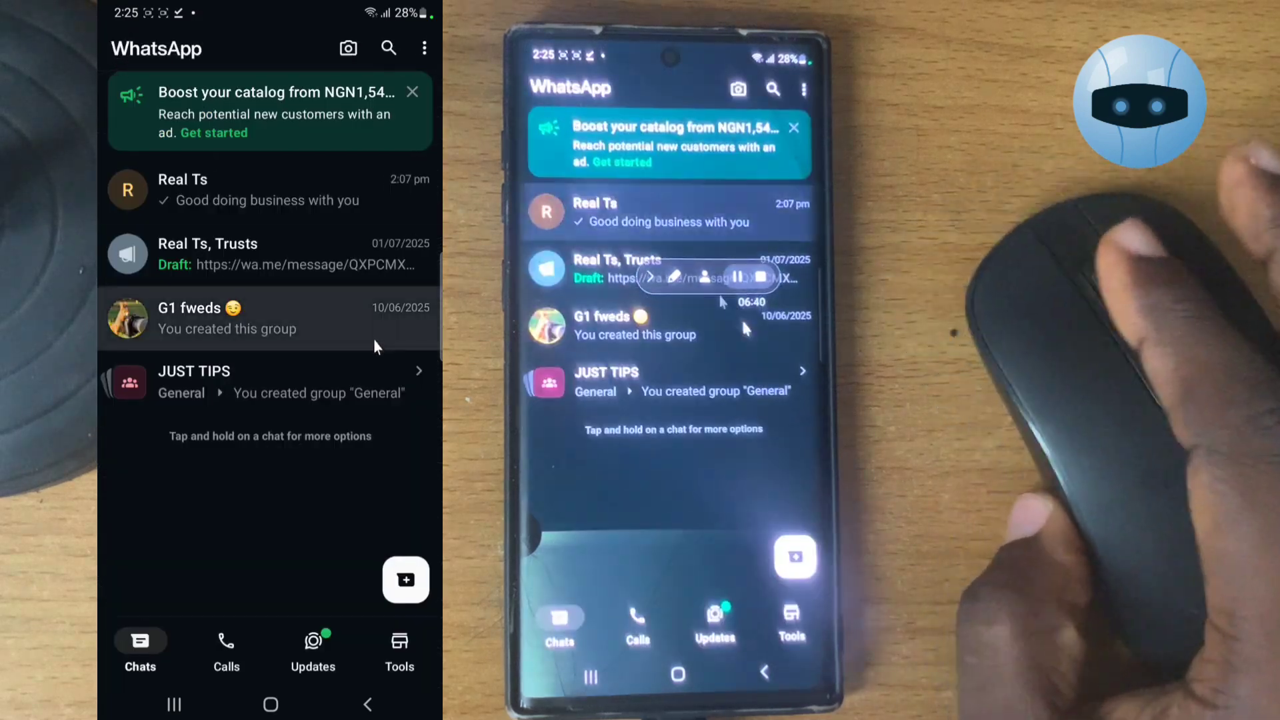
pyautogui.click(398, 650)
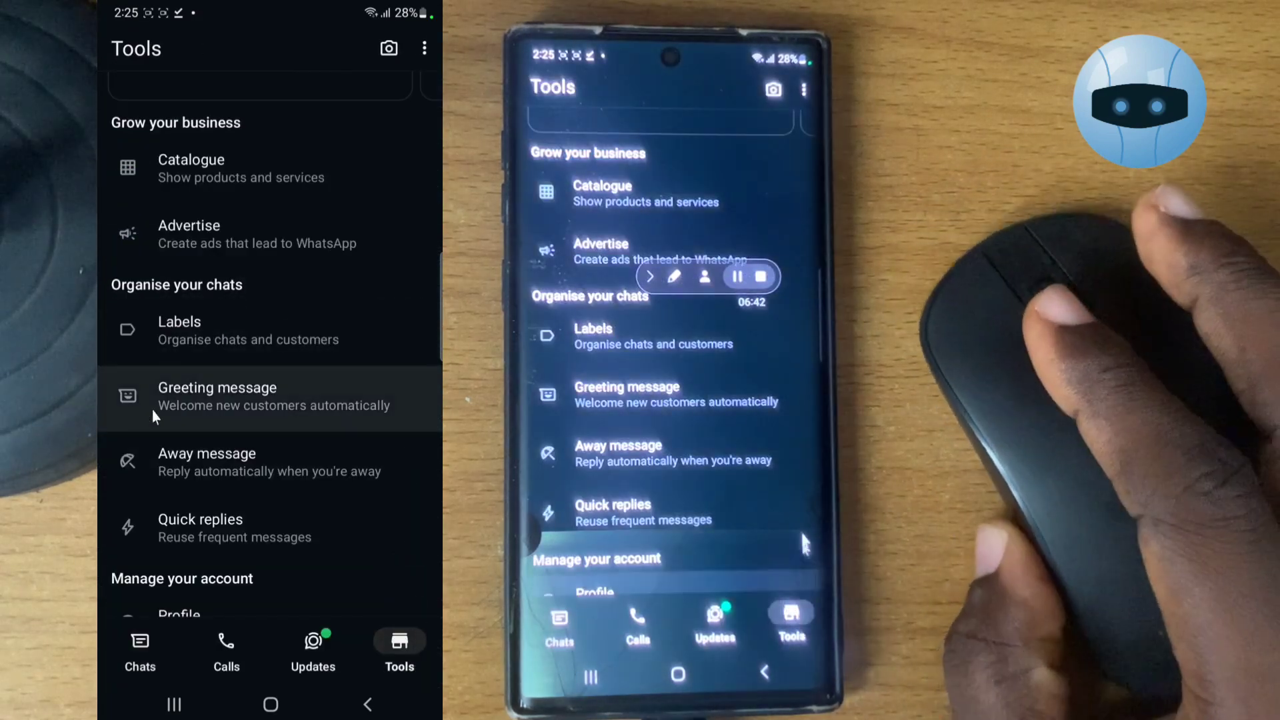
pyautogui.click(207, 462)
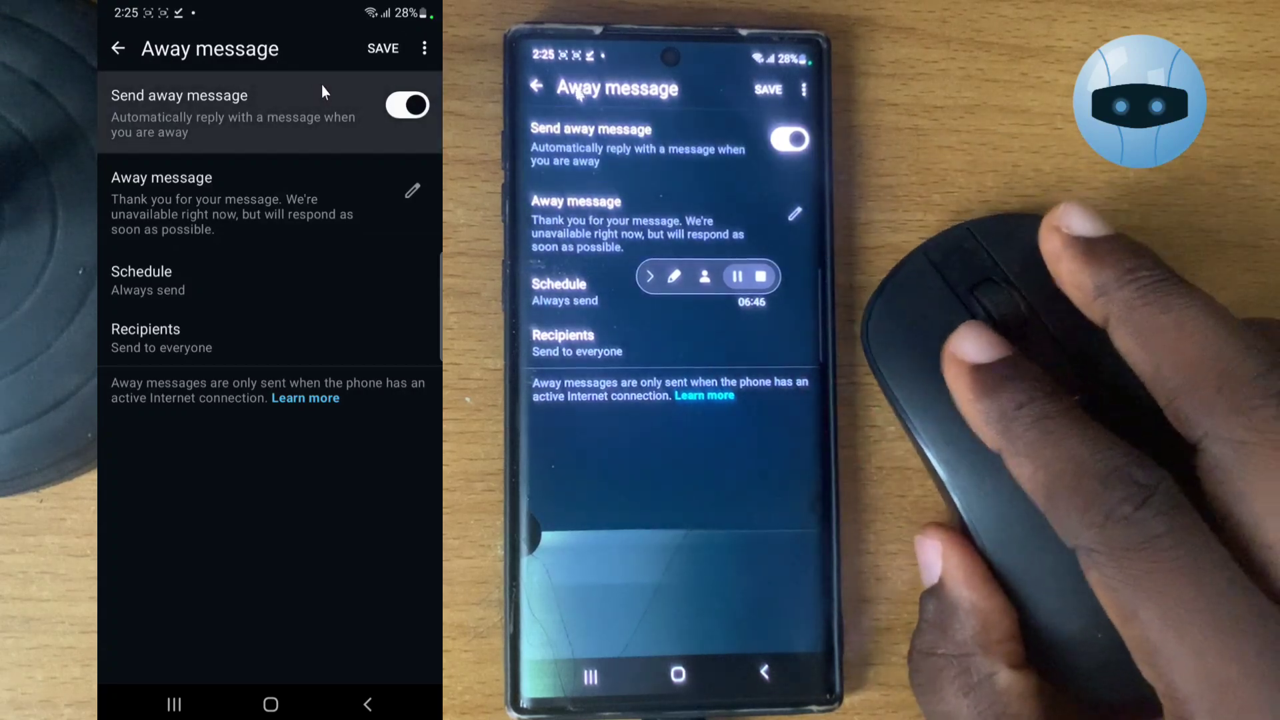
pyautogui.click(406, 105)
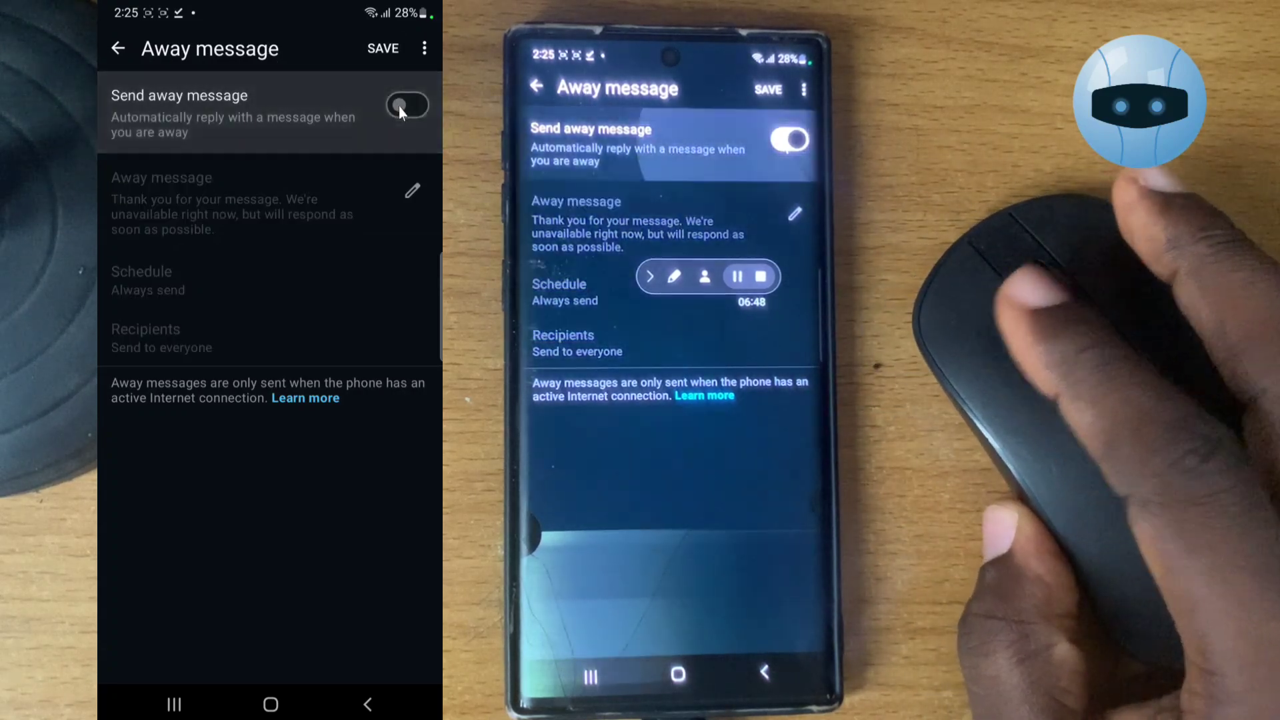
pyautogui.click(407, 104)
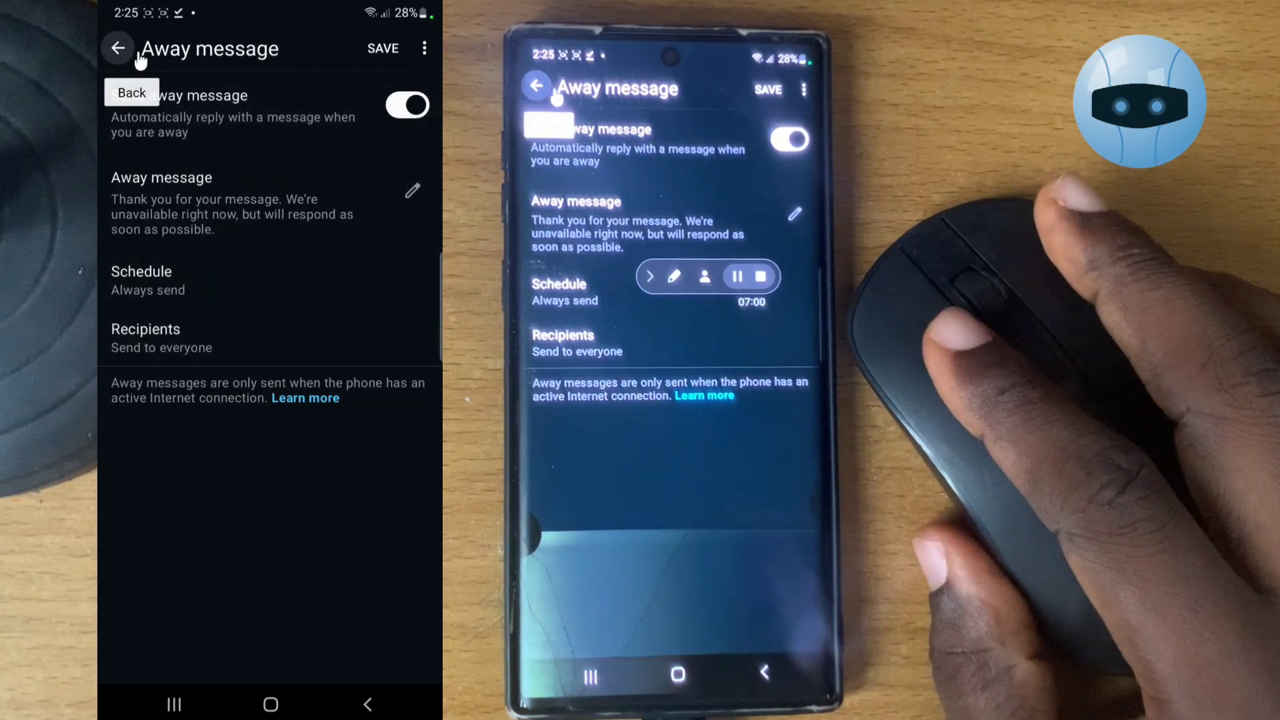
# Step: Leave the away message settings and scroll the Tools list down to the account options
pyautogui.click(117, 48)
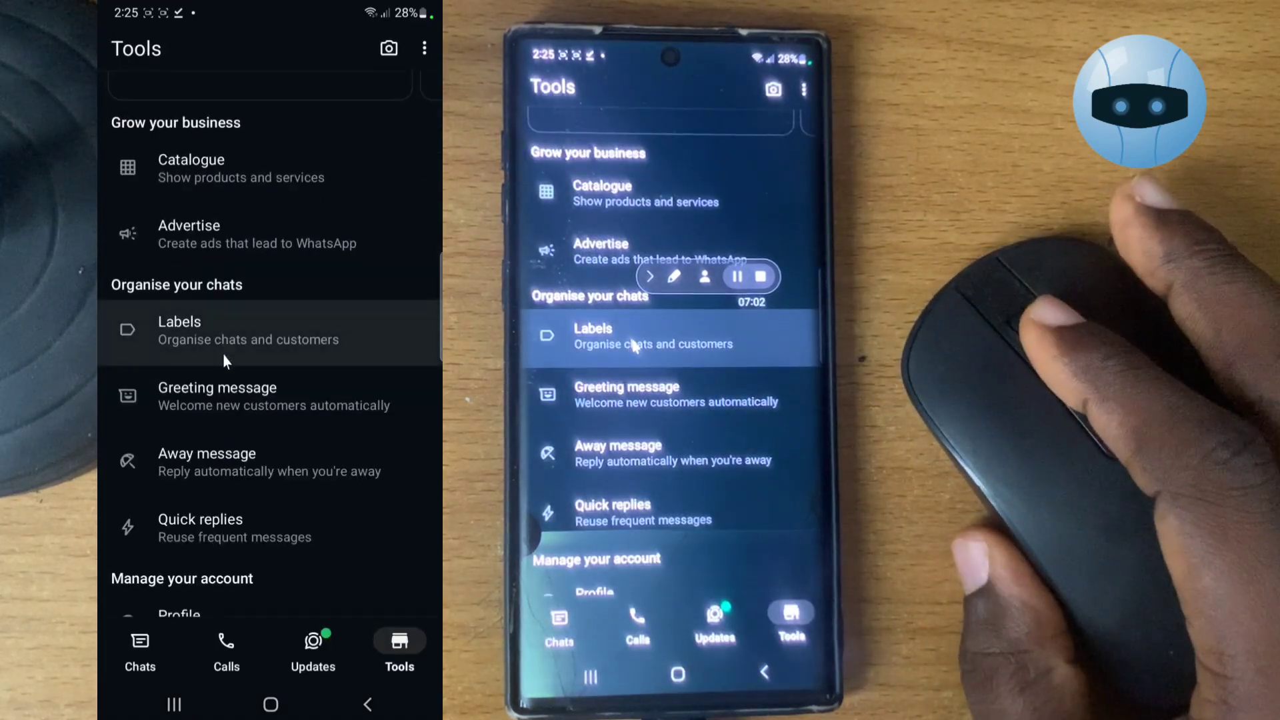
pyautogui.scroll(-3)
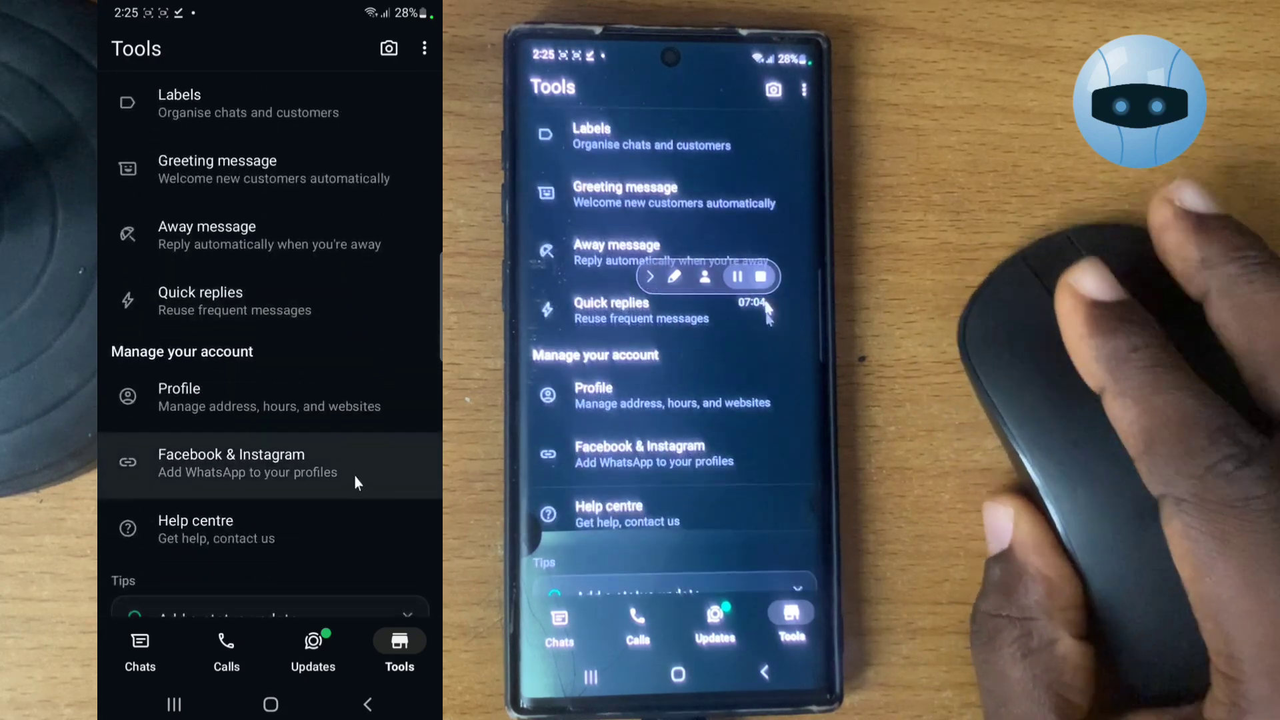
pyautogui.scroll(-3)
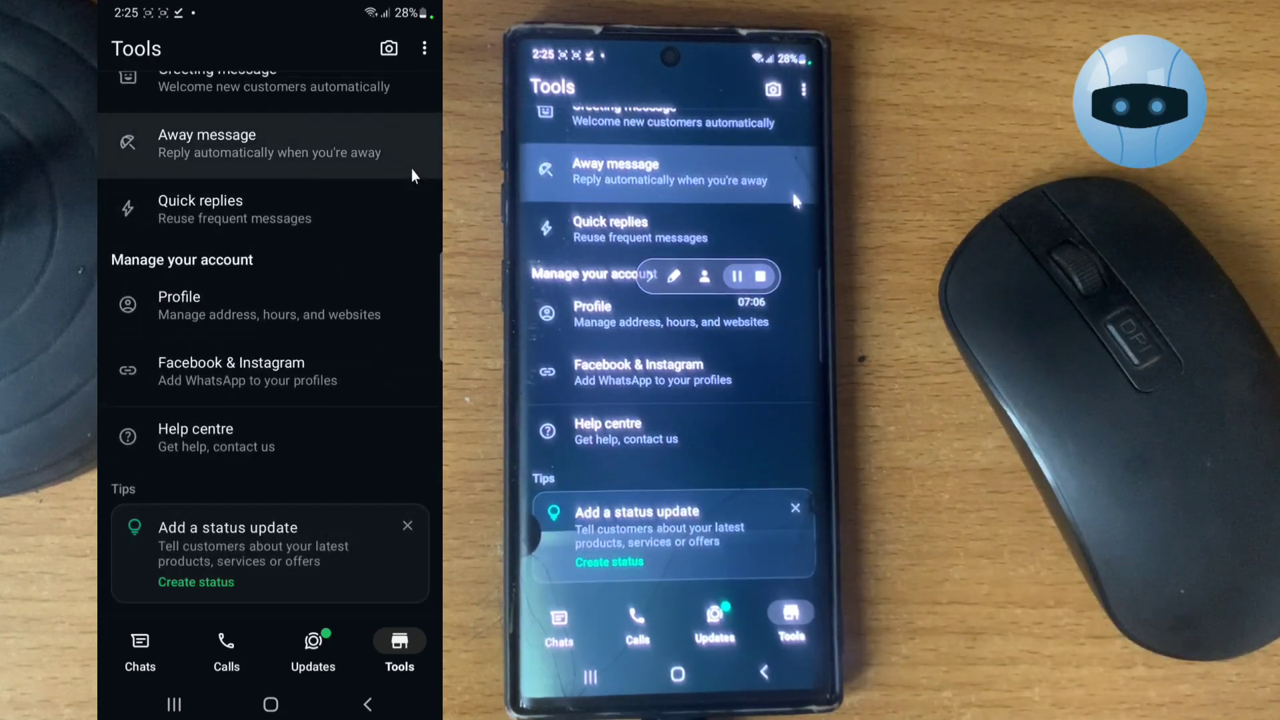
pyautogui.moveTo(377, 271)
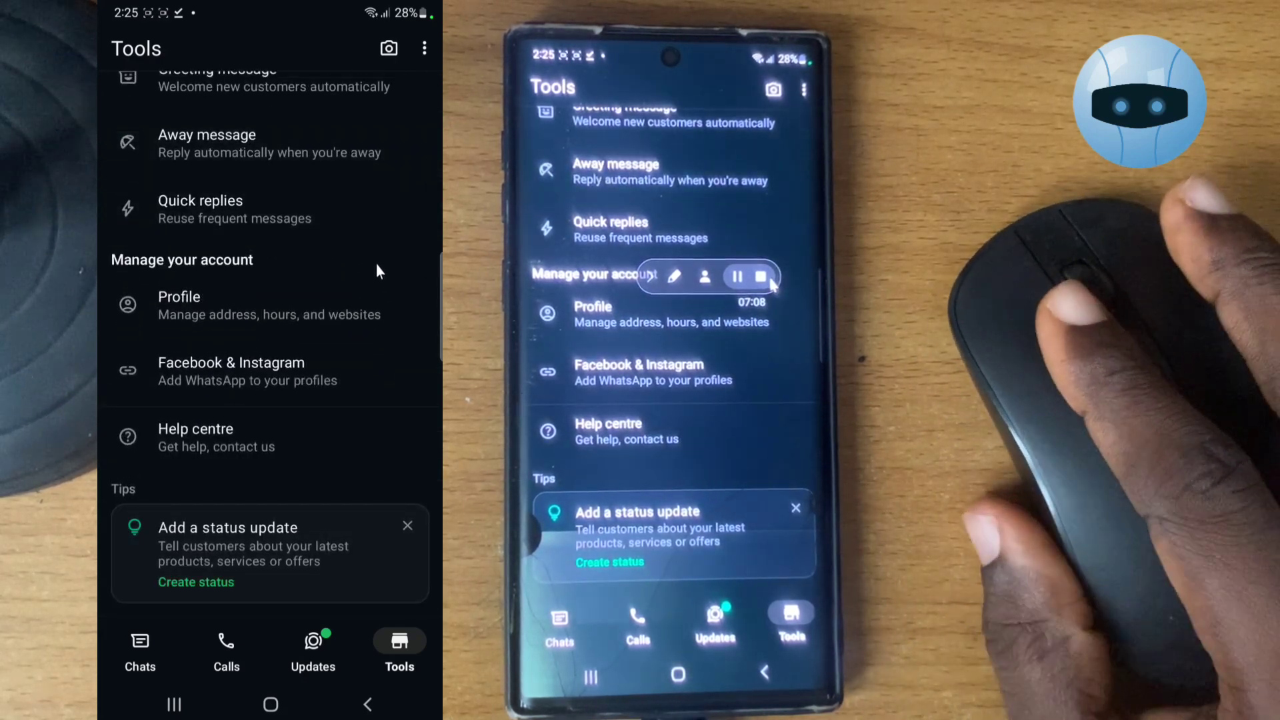